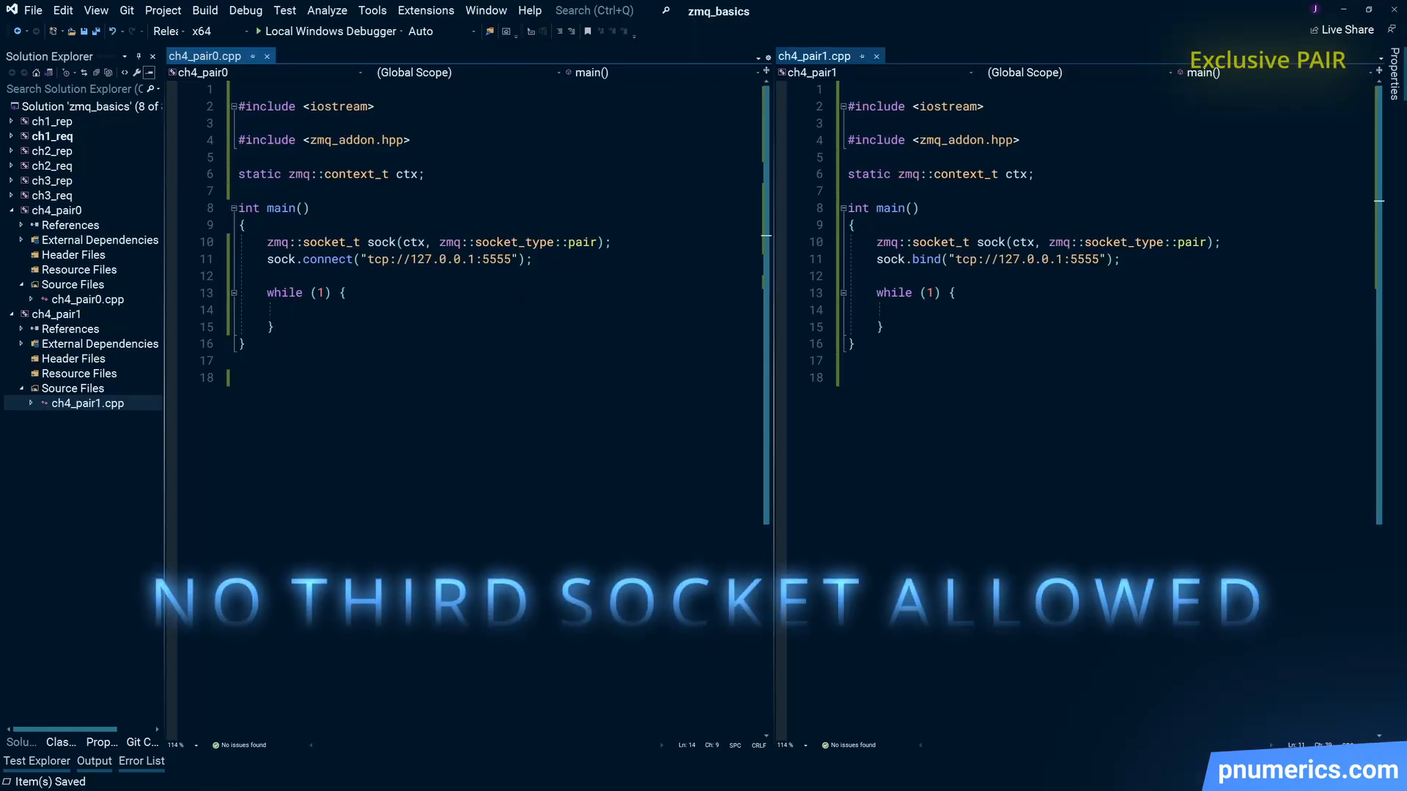
Include nlohmann/json.hpp and create a jmsg JSON object with a "randint" key inside the loop.
{"action": "key", "text": "Enter"}
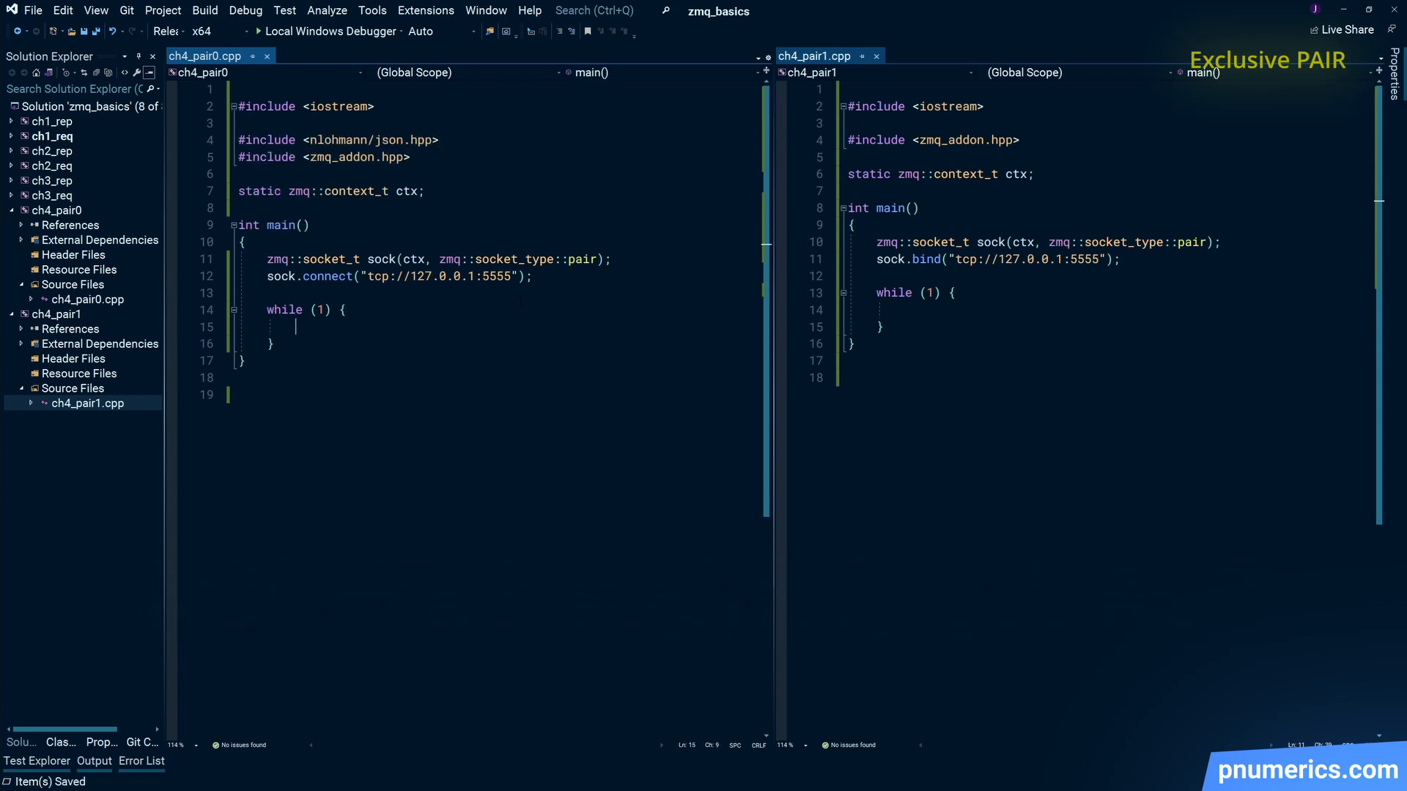
{"action": "type", "text": "nlohmann::json jmsg;"}
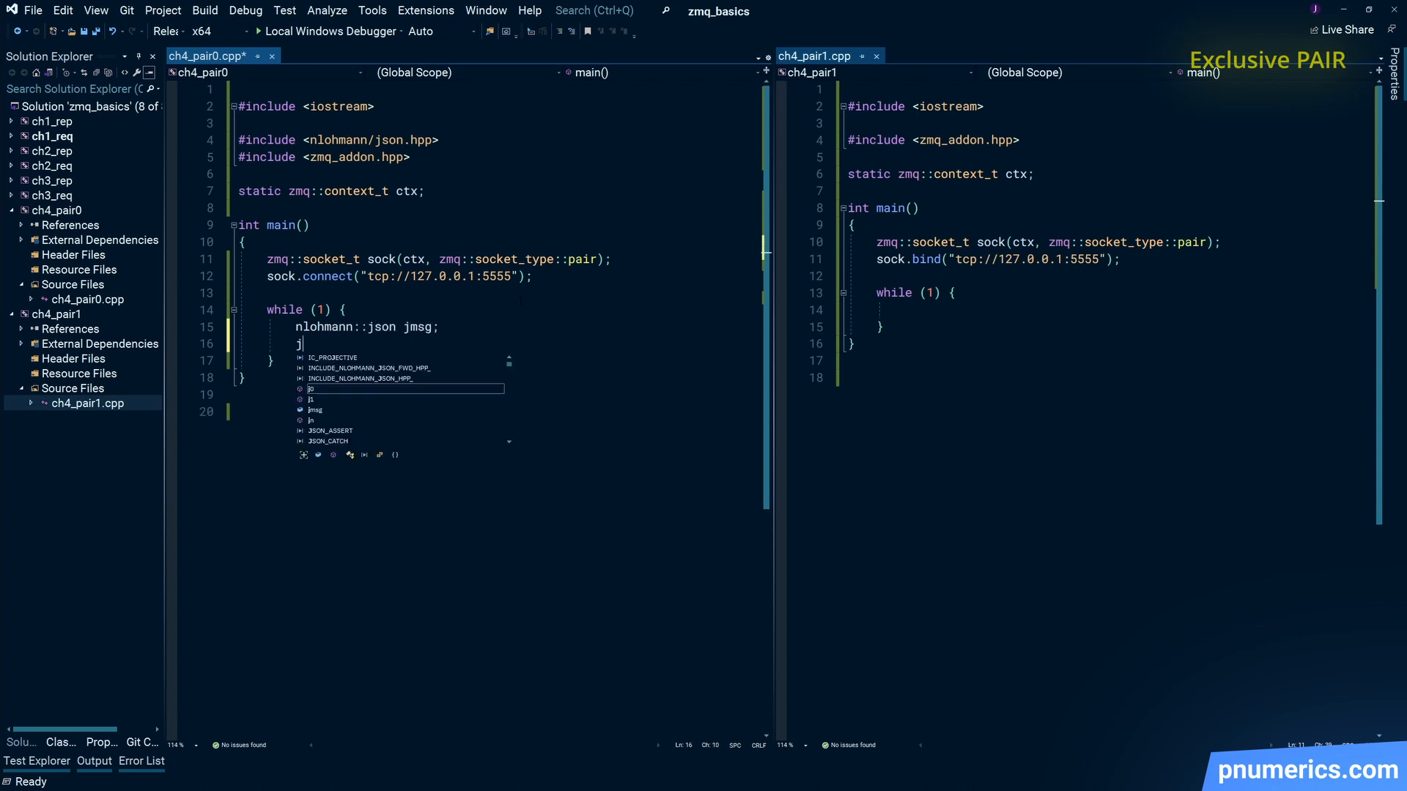
{"action": "type", "text": "msg[]"}
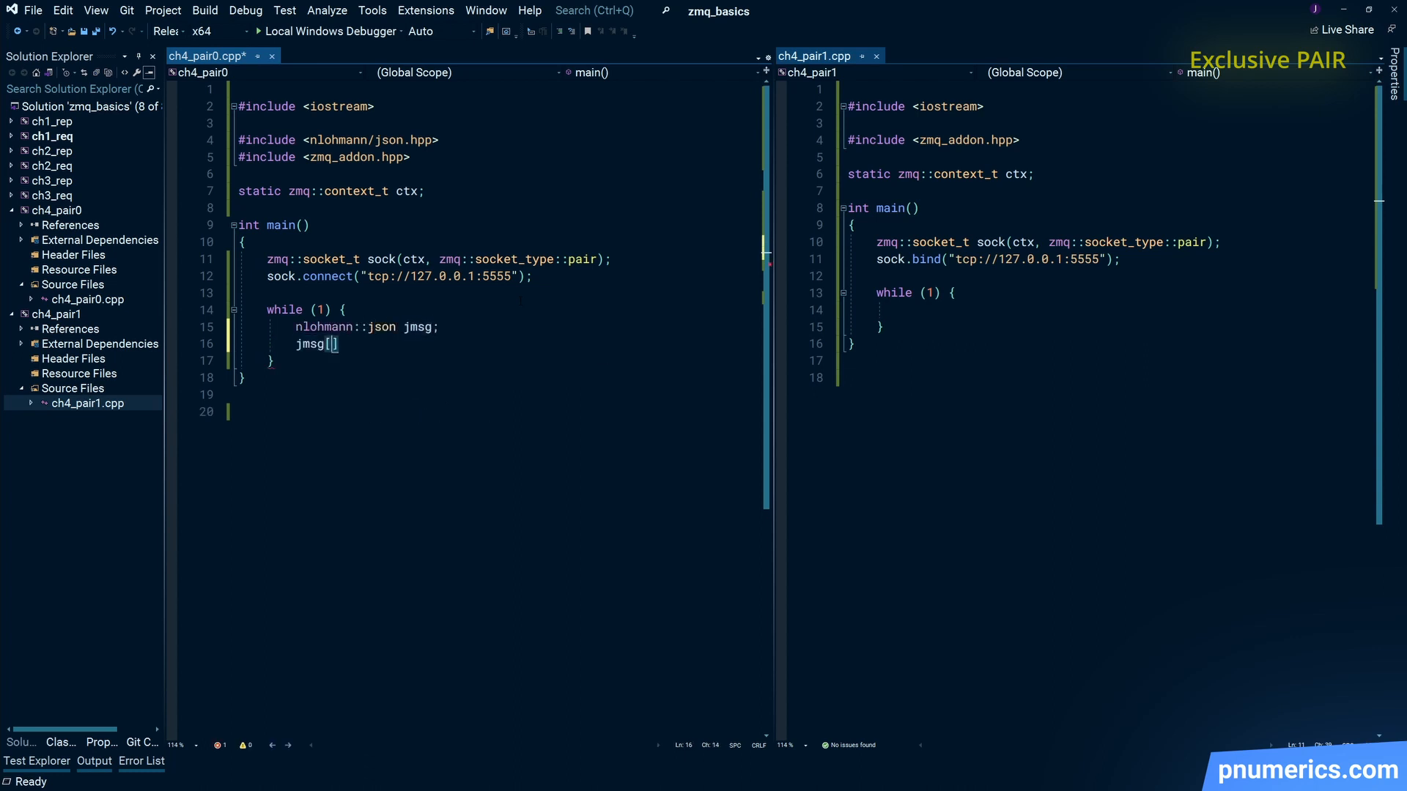
{"action": "type", "text": "\"randint\""}
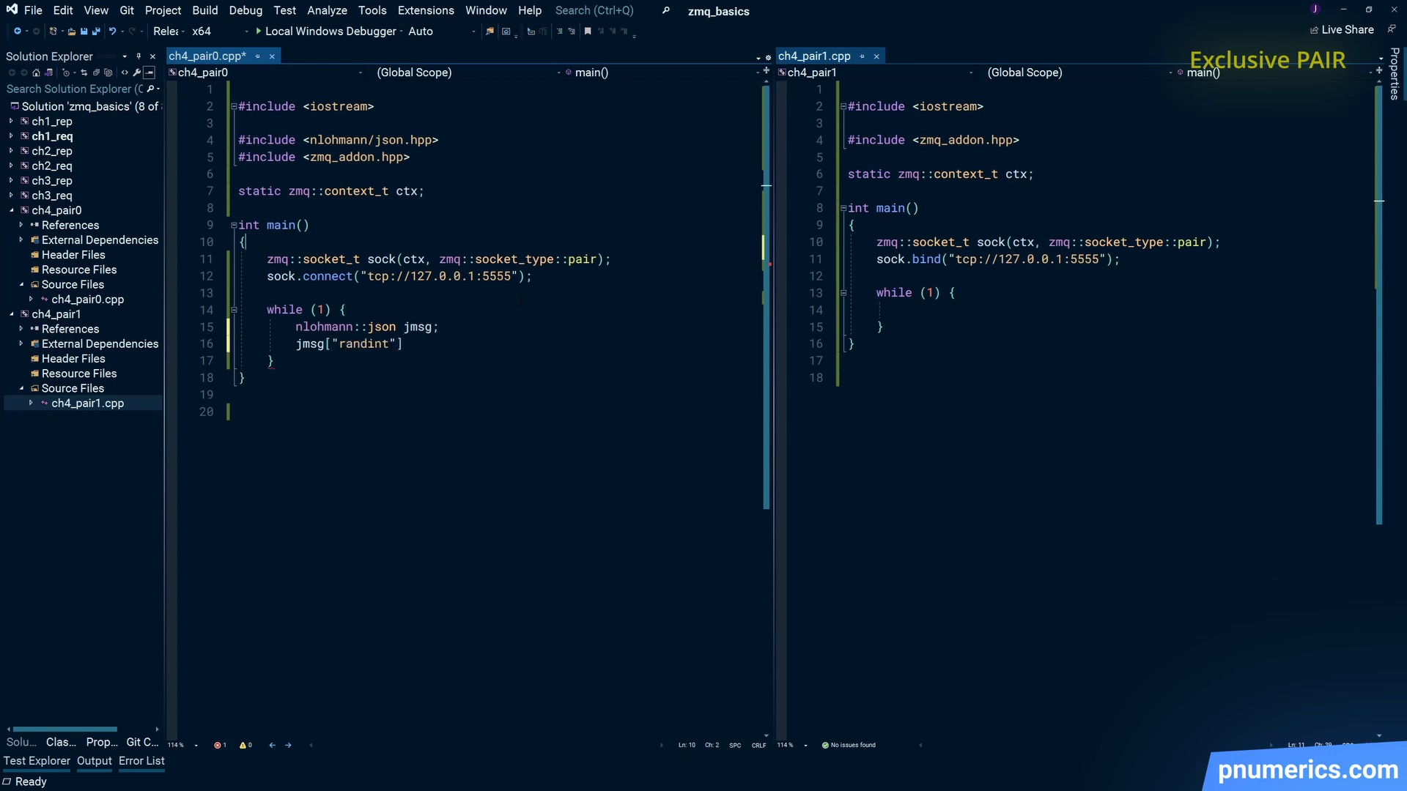
{"action": "type", "text": "random>"}
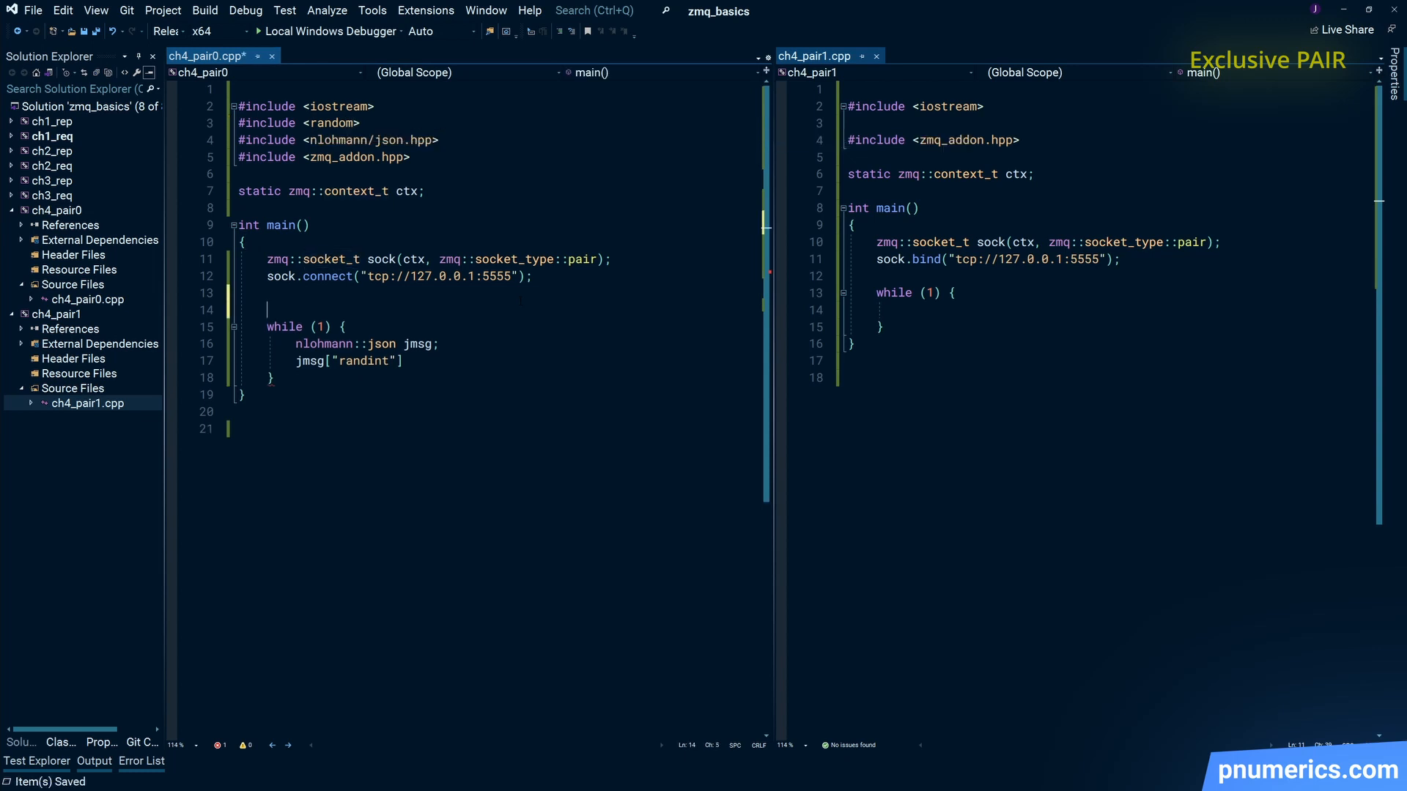
Seed an mt19937 from random_device, add a 0–100 int distribution, and assign udist(mt) to randint.
{"action": "type", "text": "std::random_device rd;"}
{"action": "type", "text": "std::mt19937"}
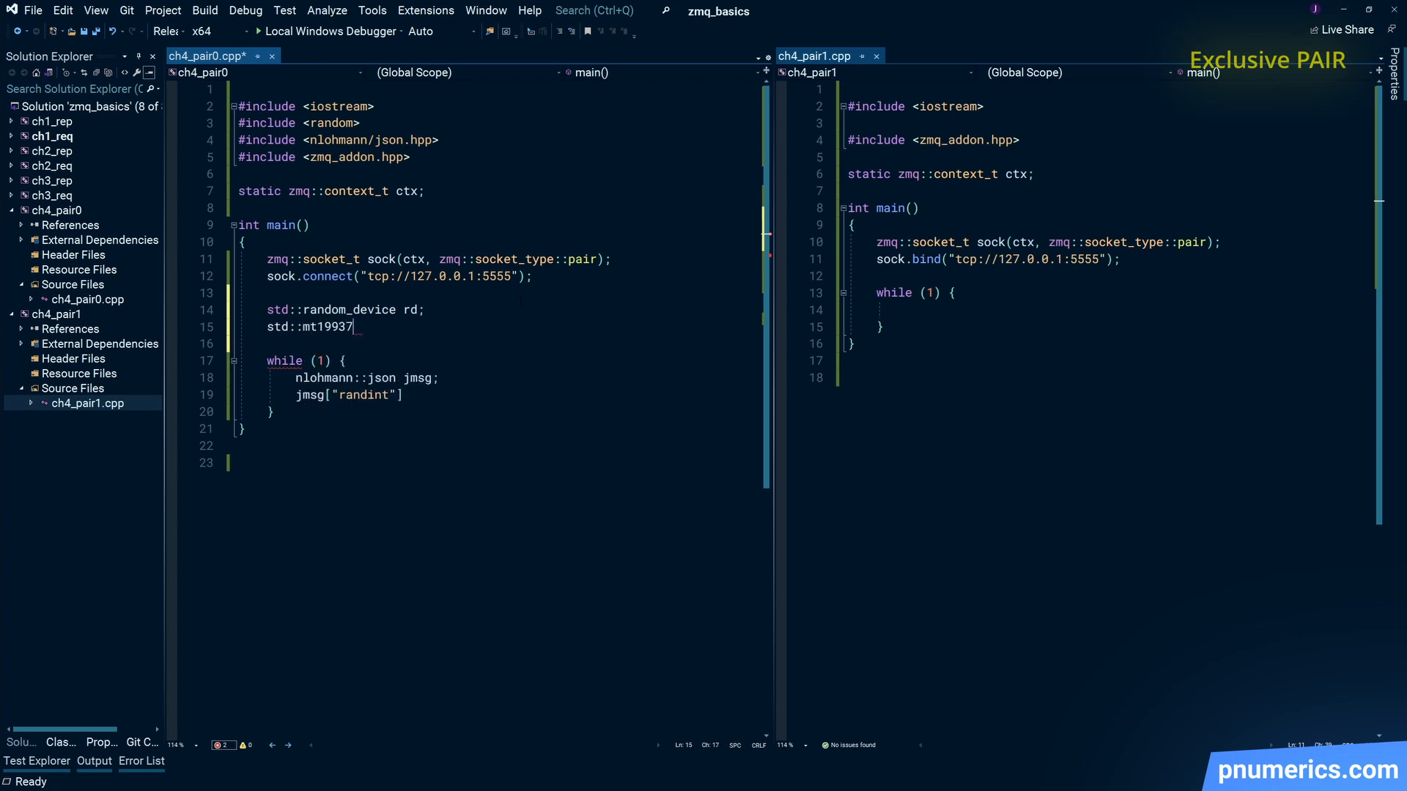
{"action": "type", "text": "mt(rd());"}
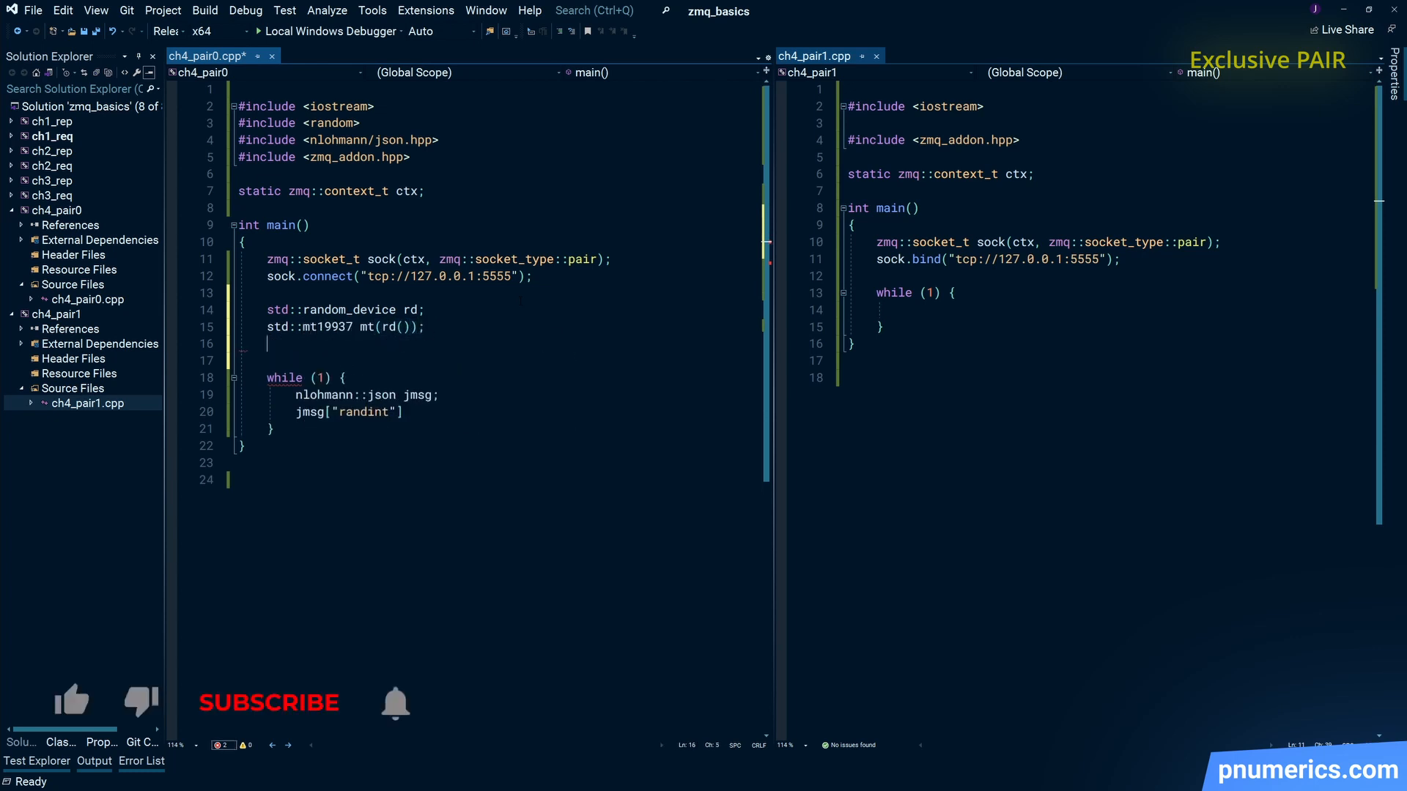
{"action": "type", "text": "std::uniform_int_distribution"}
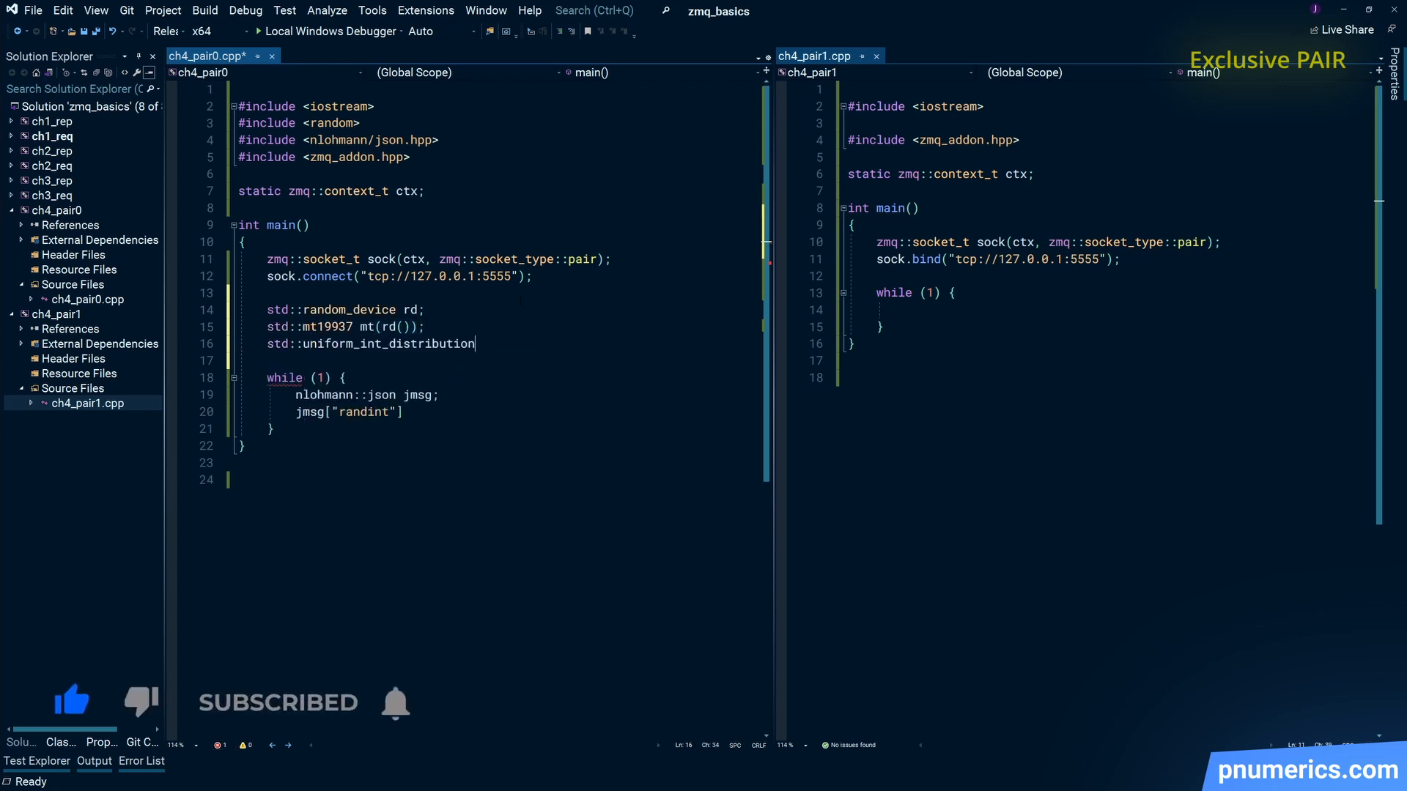
{"action": "type", "text": "<int> udist(0, 100);"}
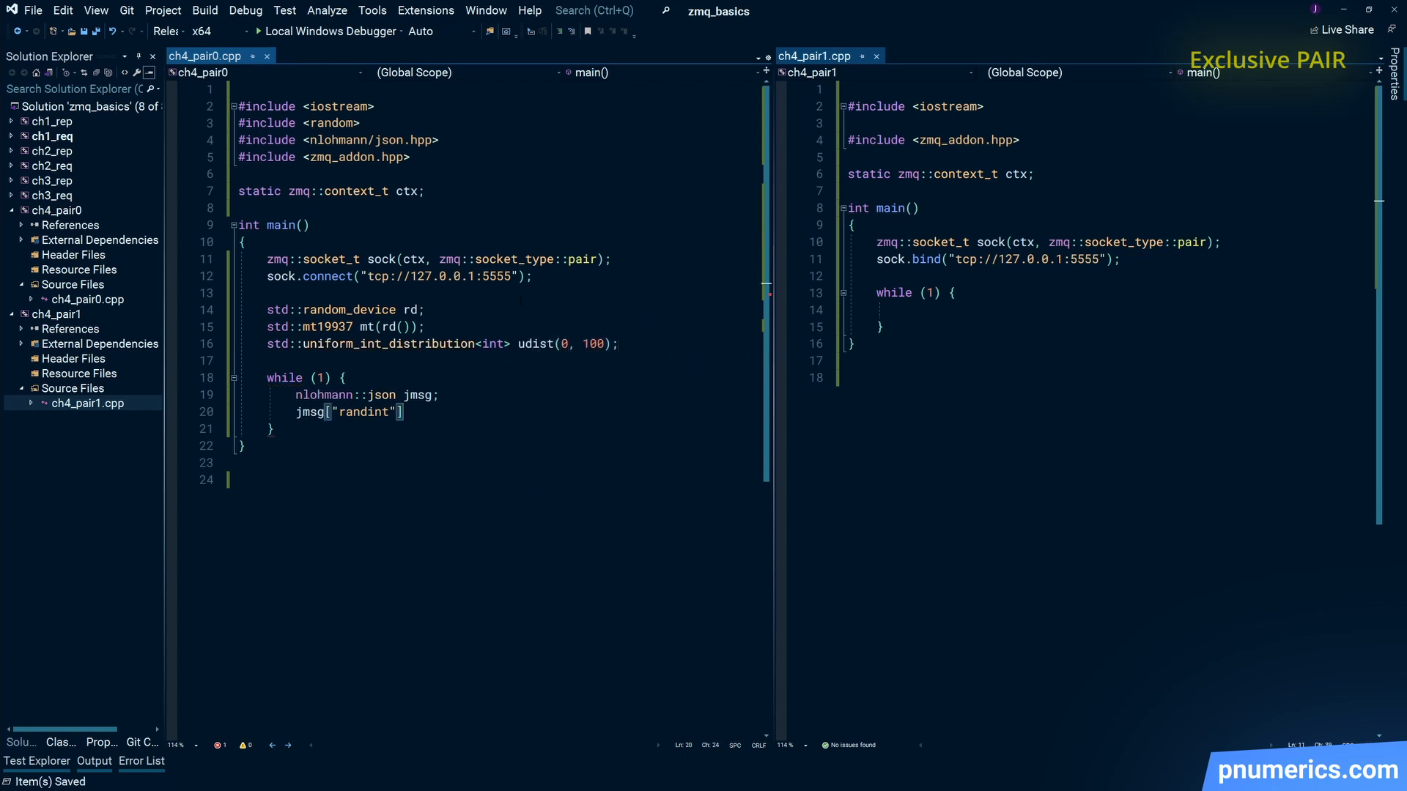
{"action": "type", "text": "= udist(mt);"}
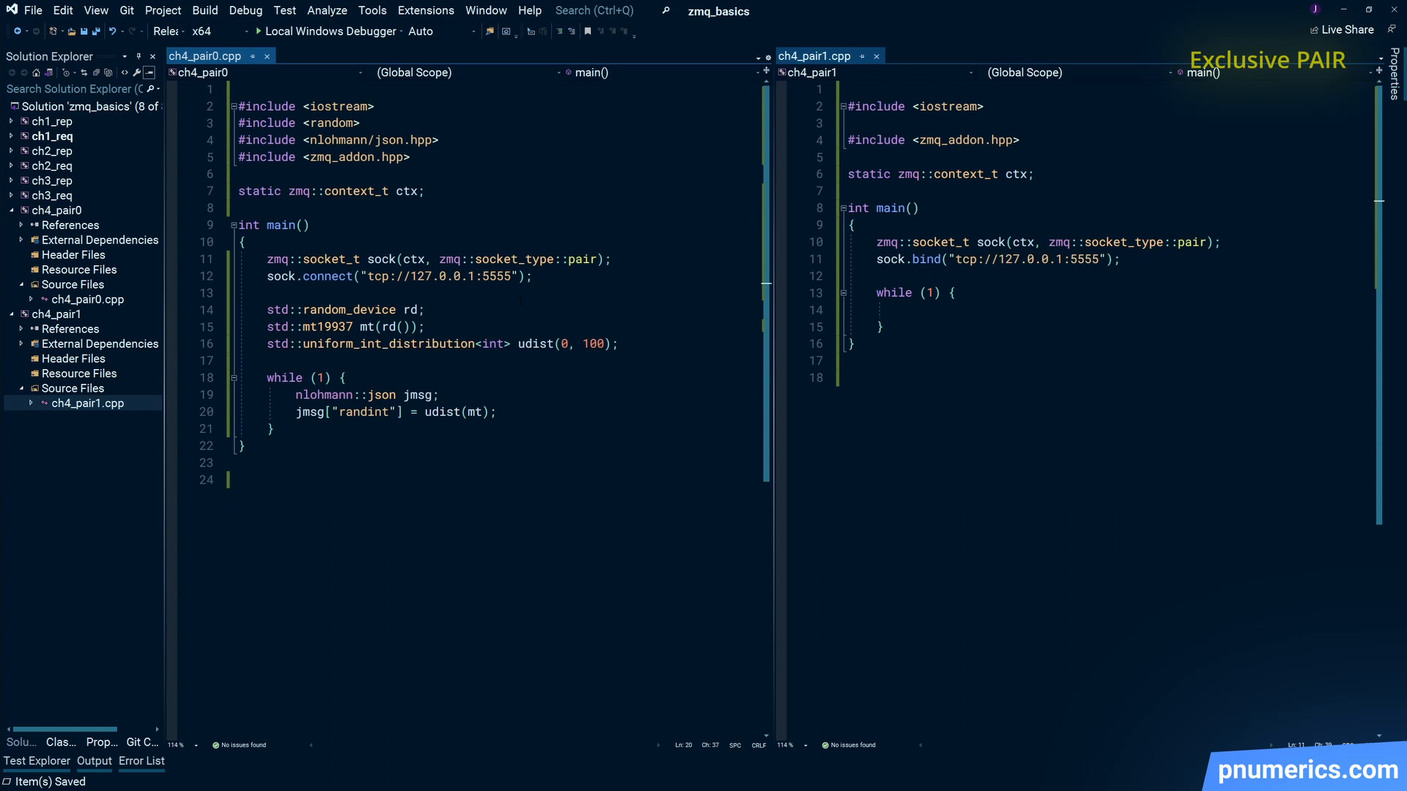
Wrap jmsg.dump() in zmq::message_t z_out and send it with sock.send using send_flags::none.
{"action": "key", "text": "Enter"}
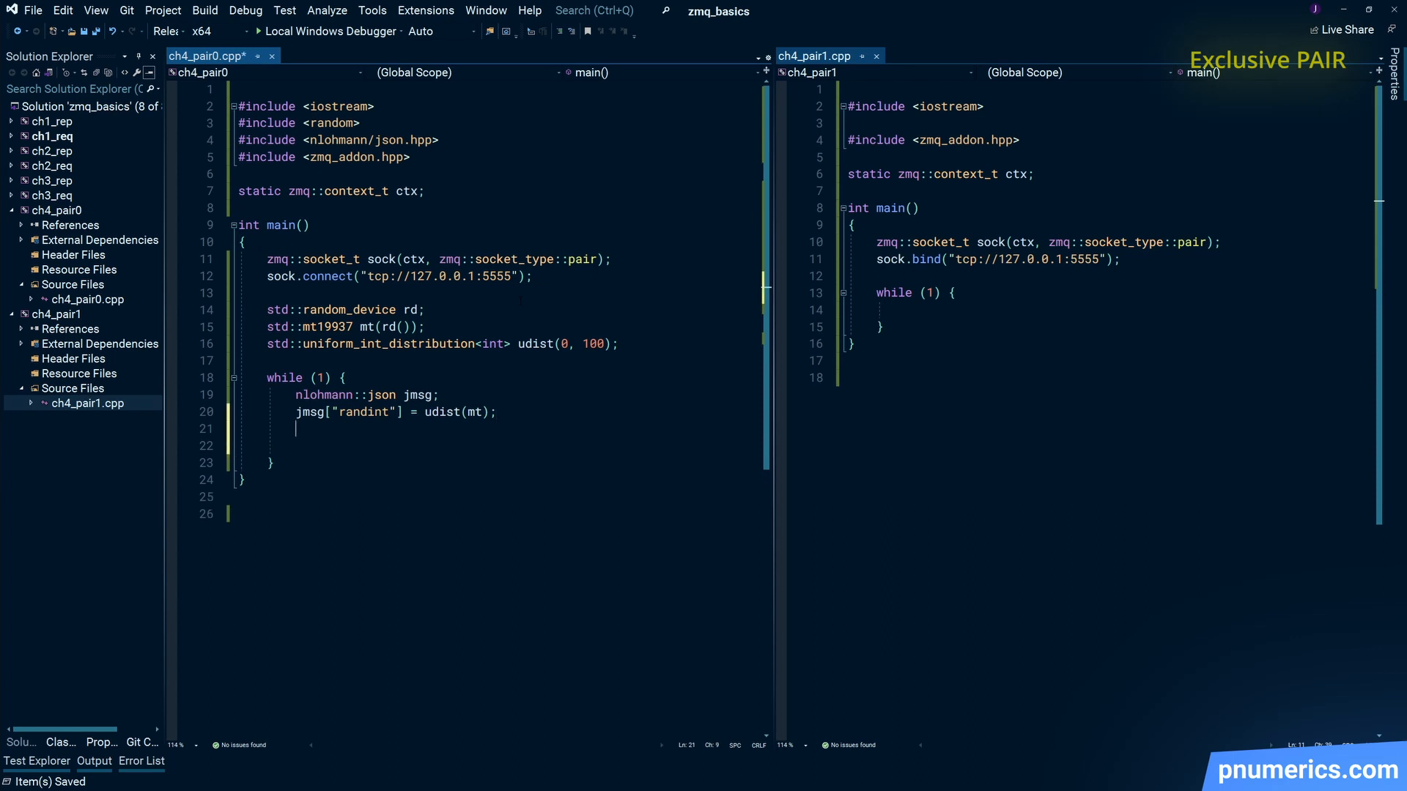
{"action": "type", "text": "std::string json_str"}
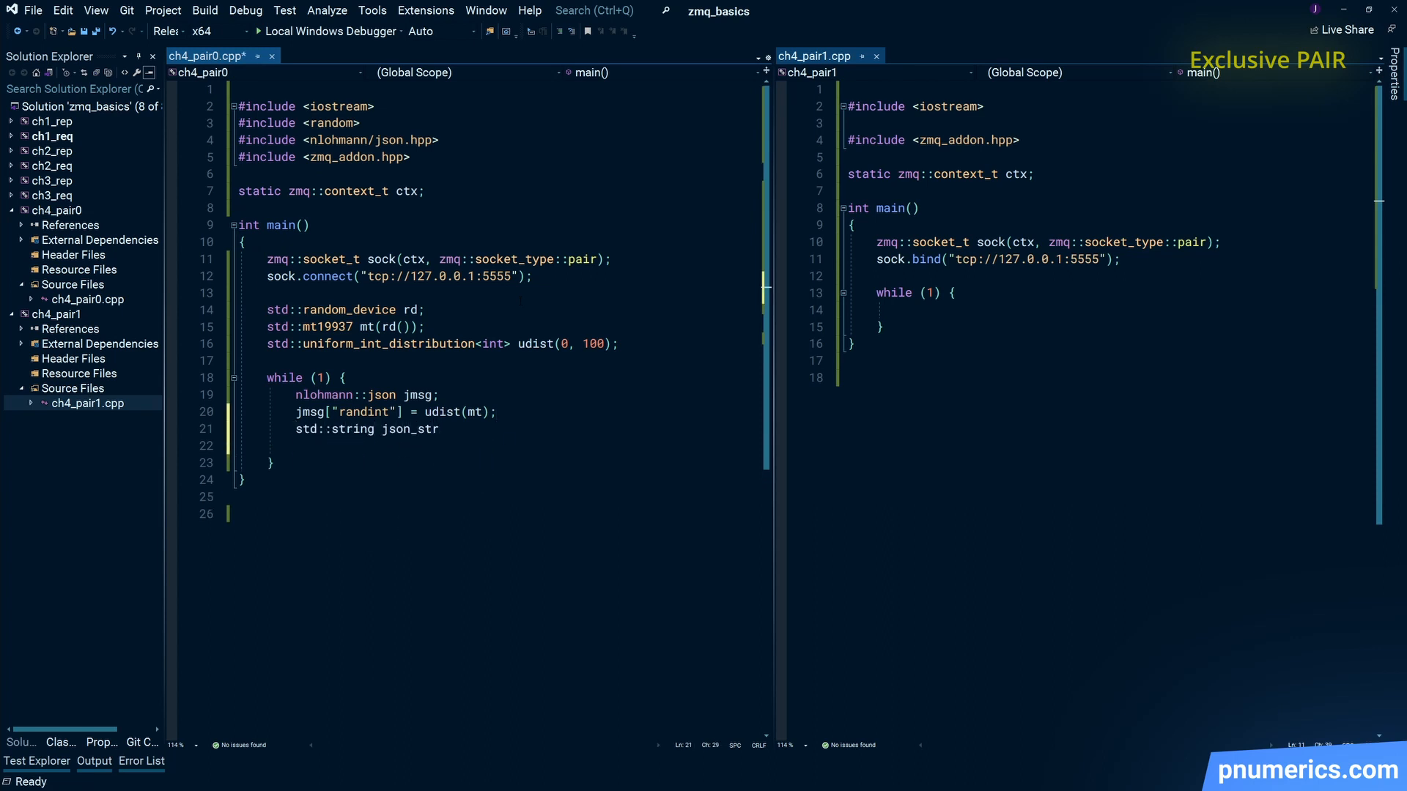
{"action": "type", "text": "zmq:"}
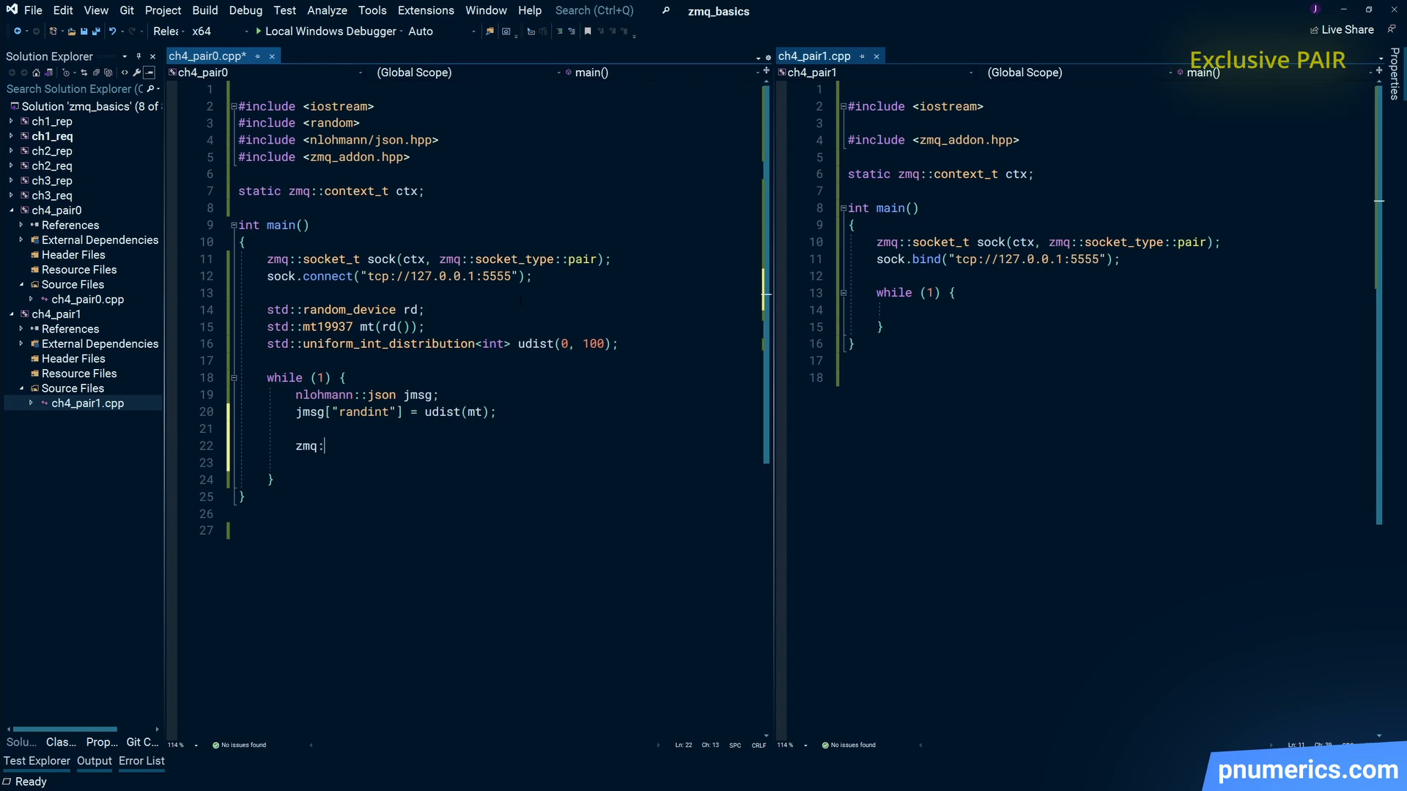
{"action": "type", "text": ":message_t"}
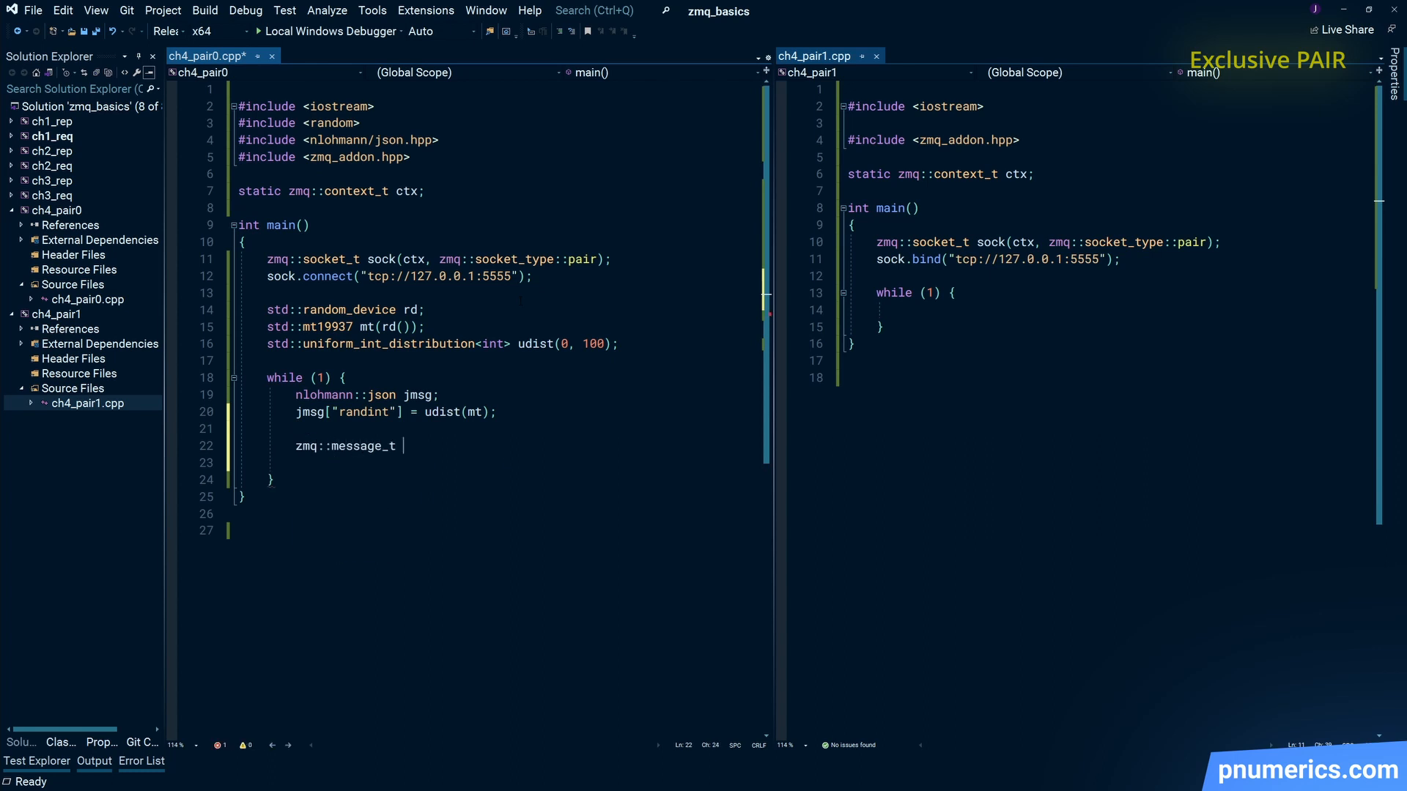
{"action": "type", "text": "z_out"}
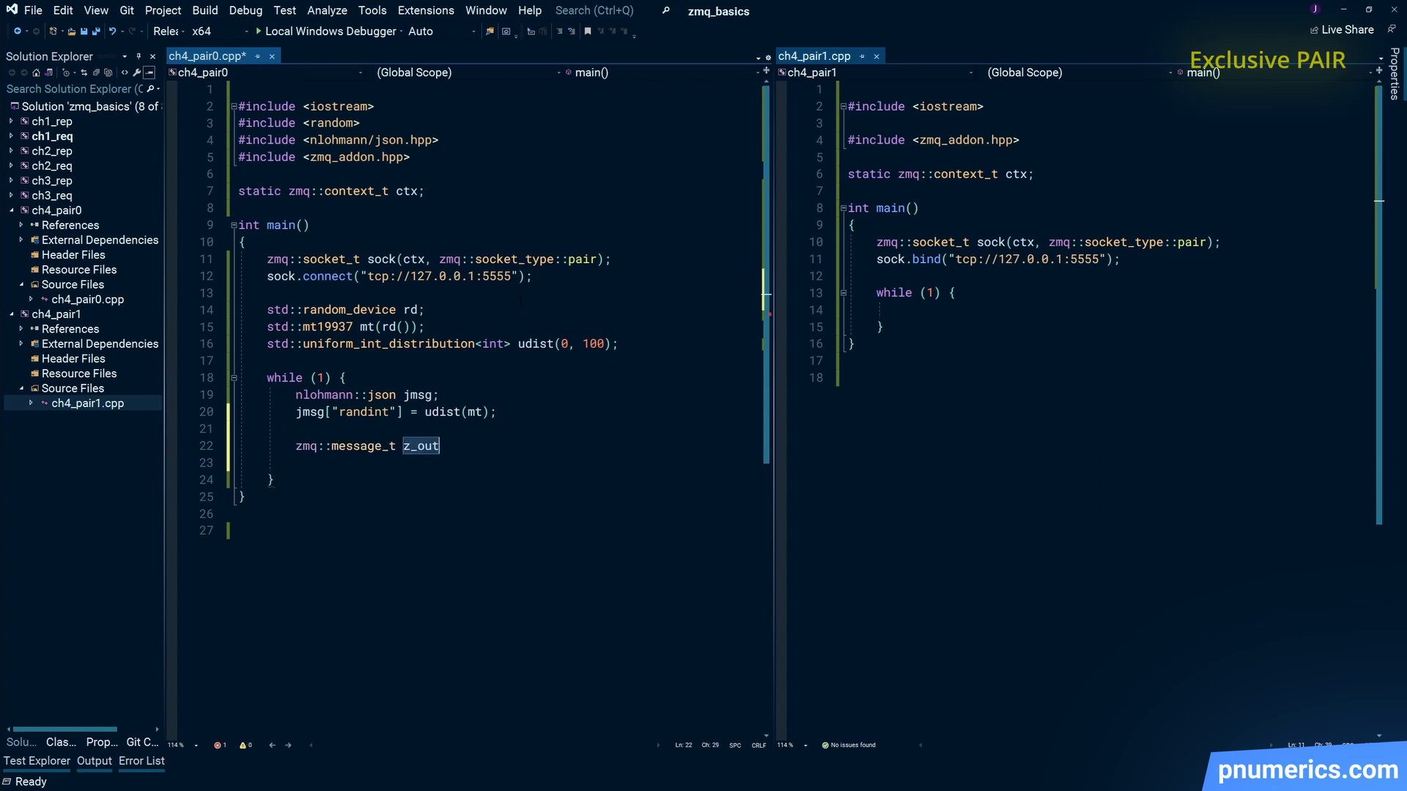
{"action": "type", "text": "(jms"}
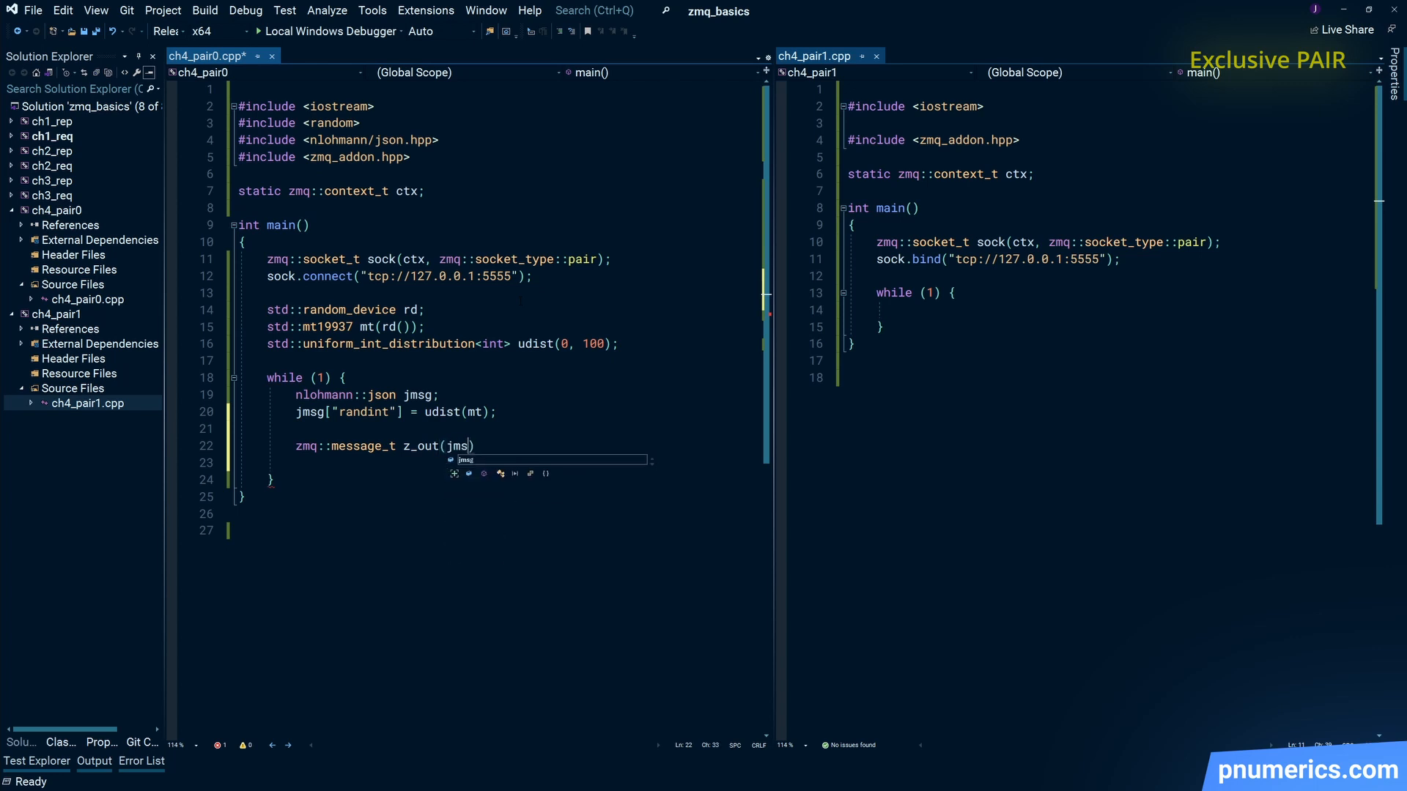
{"action": "type", "text": ".dump()"}
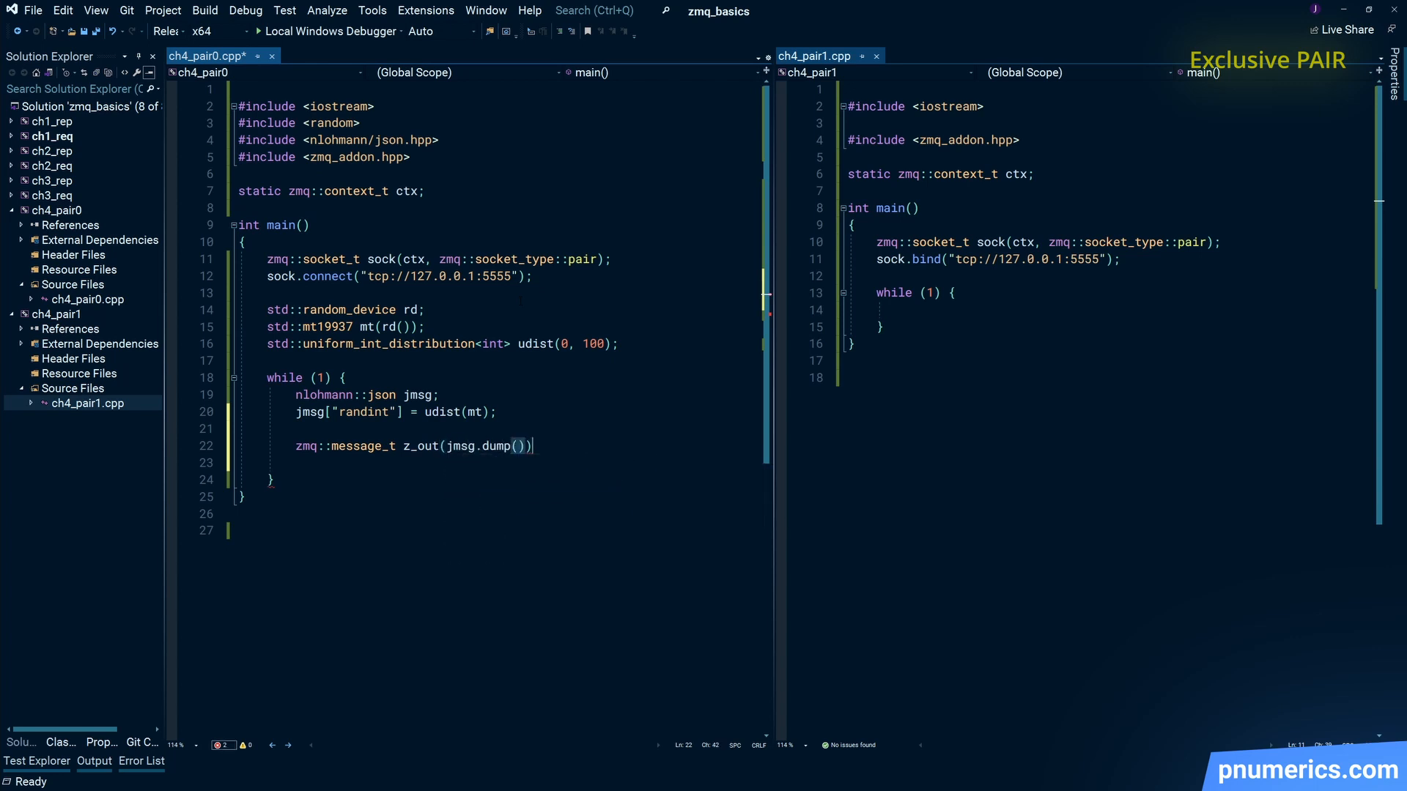
{"action": "type", "text": ";"}
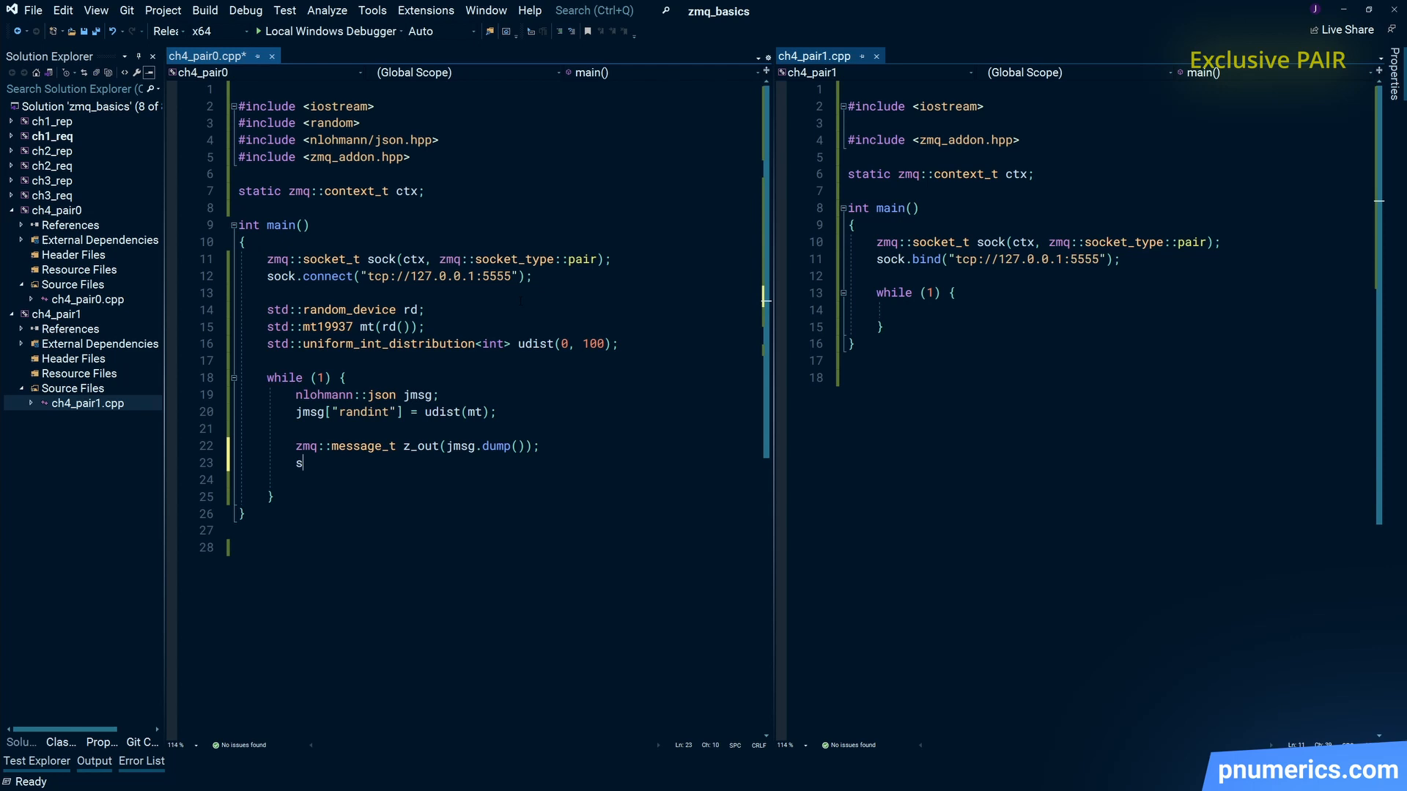
{"action": "type", "text": "ock.send(z_out,"}
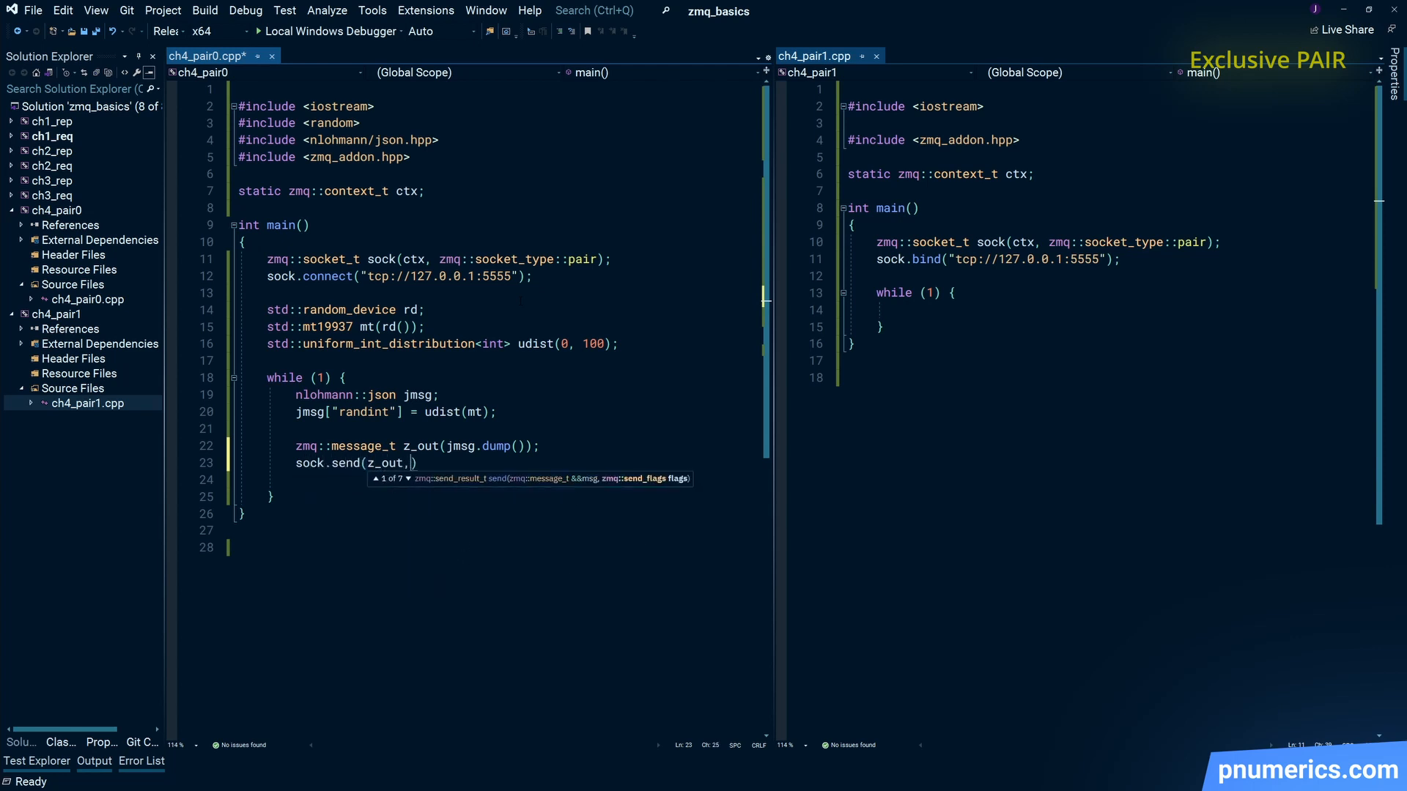
{"action": "type", "text": "zmq::send_flags::none"}
{"action": "type", "text": "#include <chrono>"}
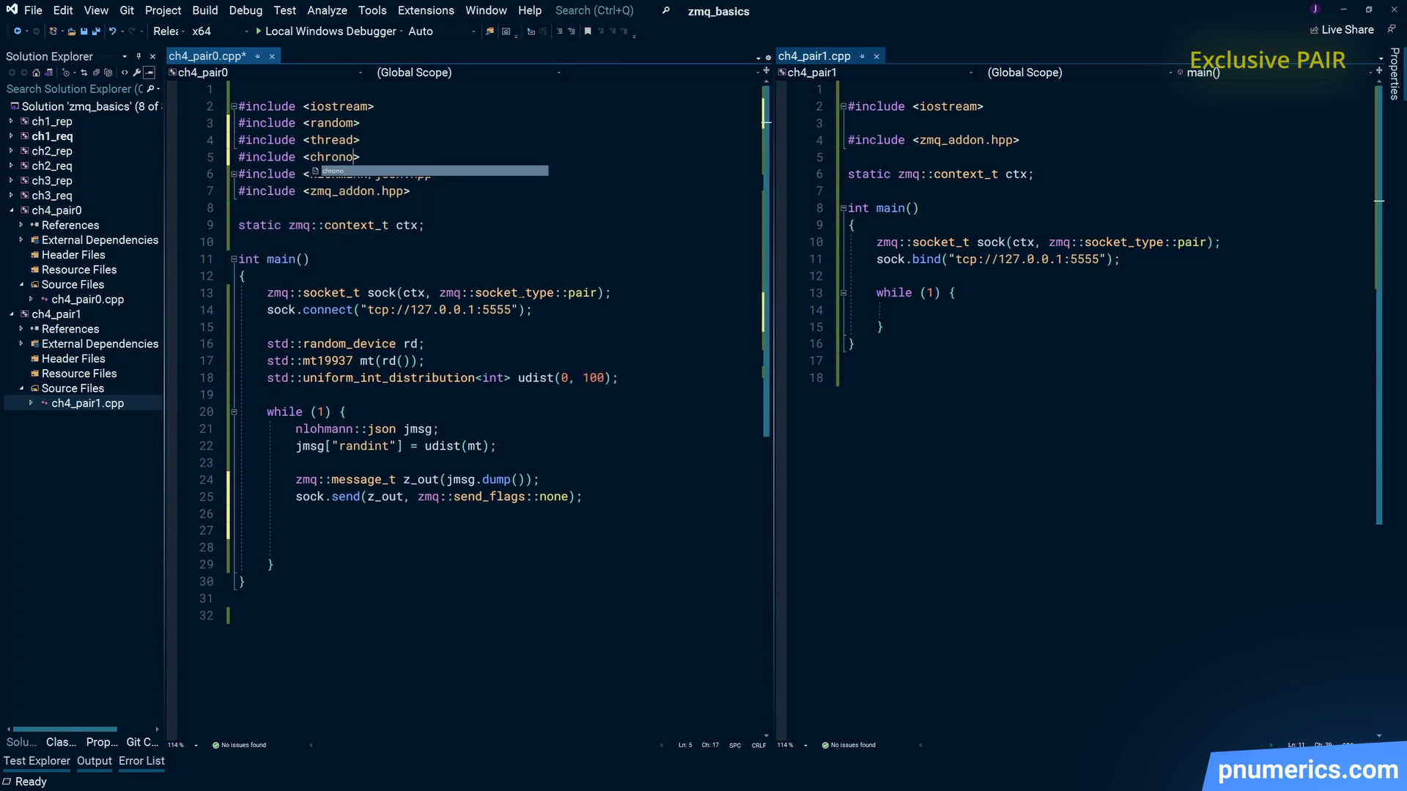
Make the loop sleep 500 ms after each send with std::this_thread::sleep_for(500ms).
{"action": "type", "text": "std::"}
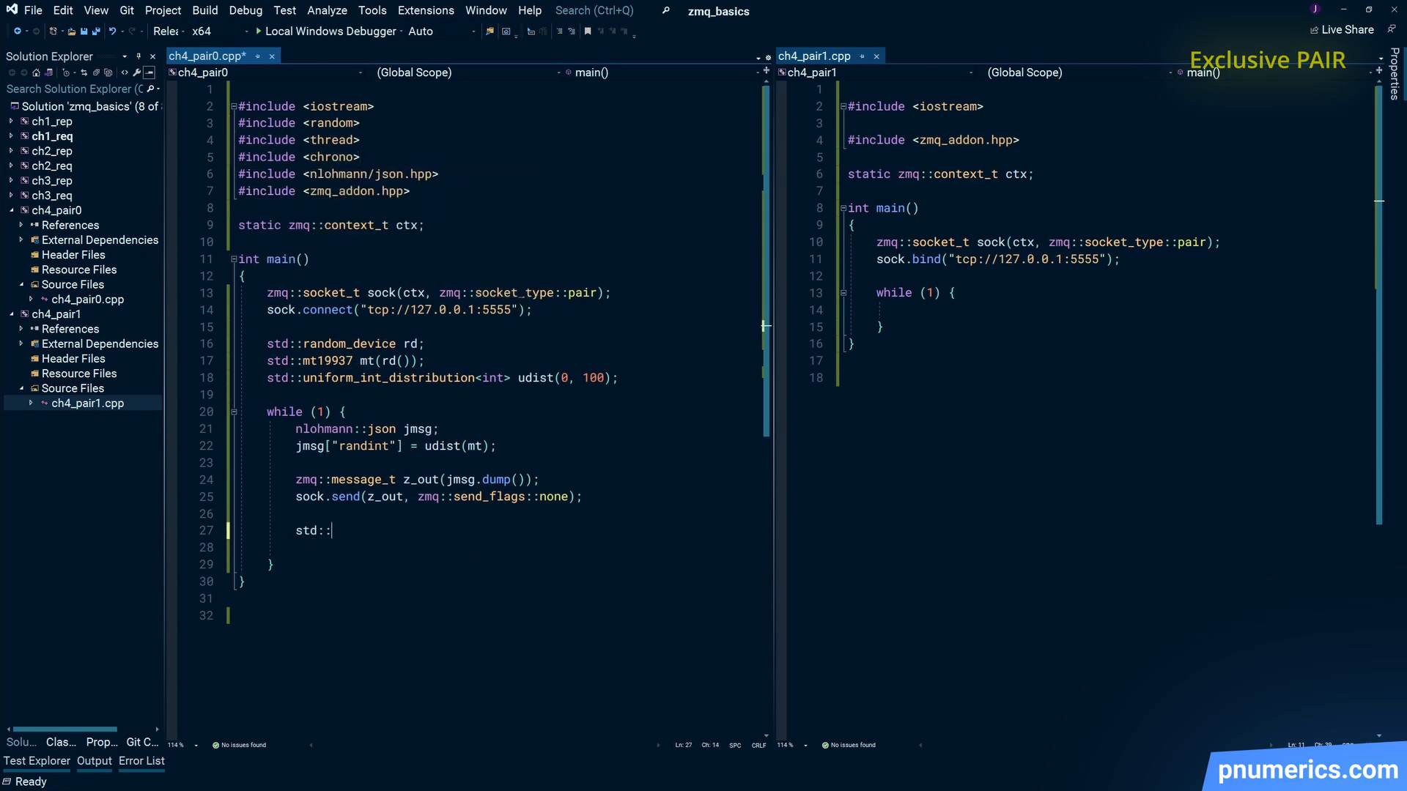
{"action": "type", "text": "this_thread::sleep_for("}
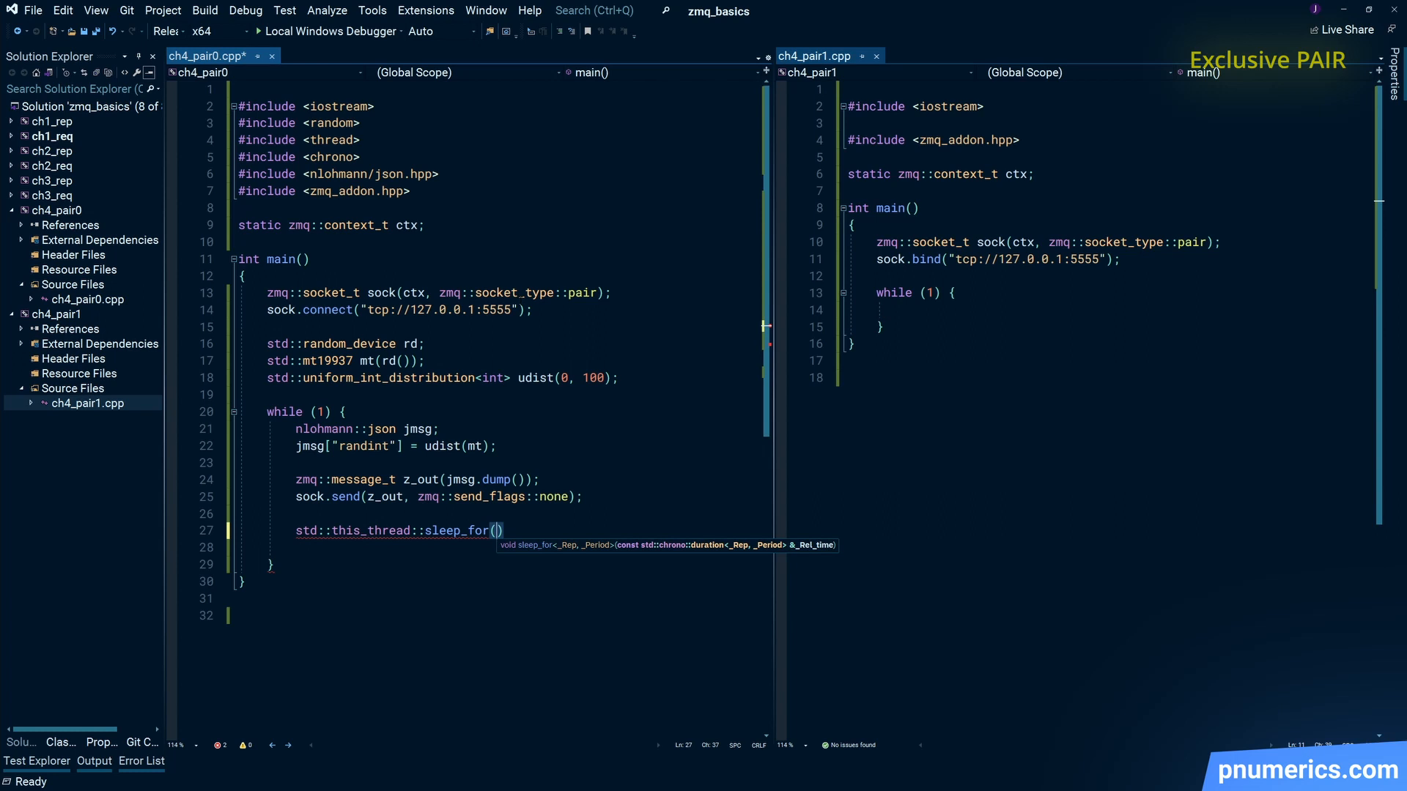
{"action": "type", "text": "500ms"}
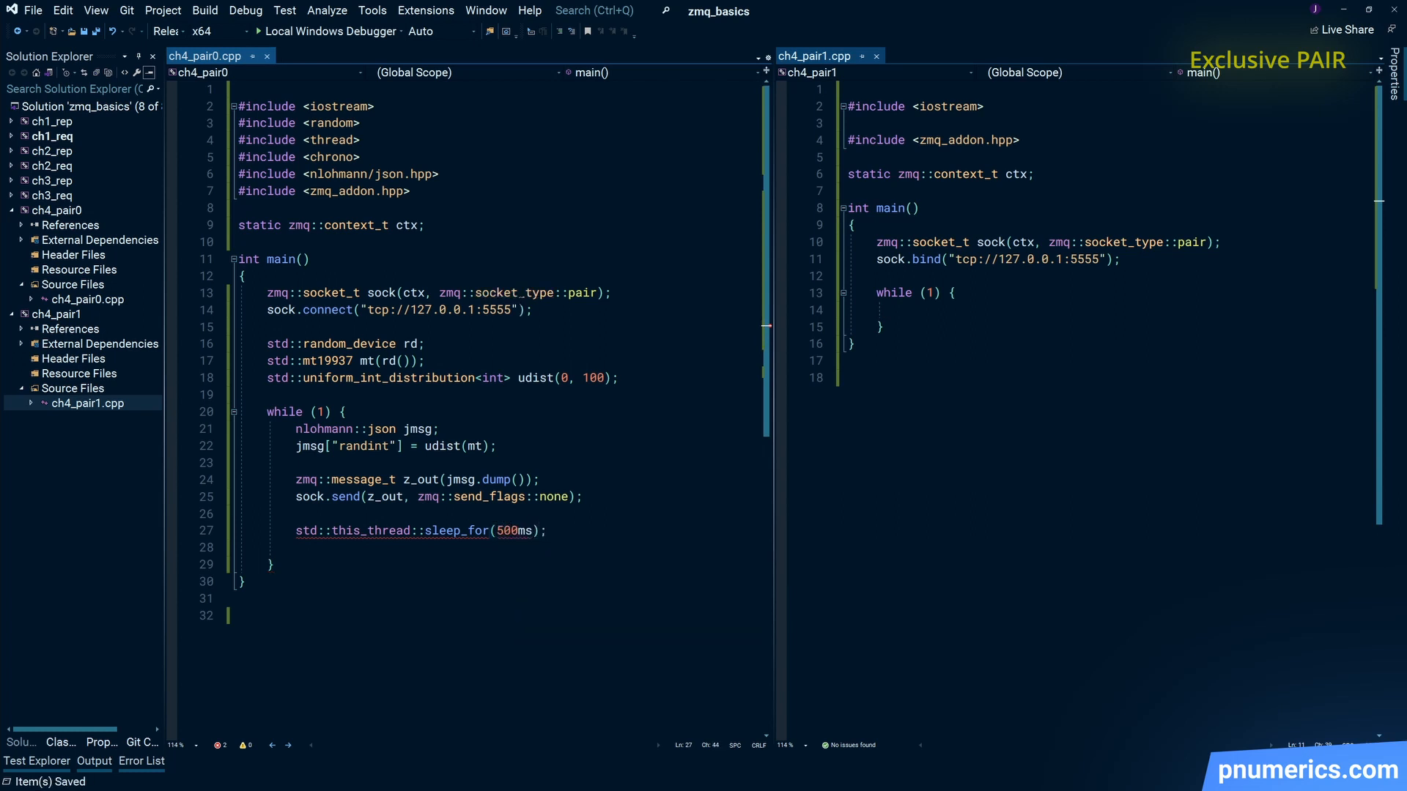
Add 'using namespace std::chrono_literals;' above the context declaration.
{"action": "left_click", "coordinate": [424, 224]}
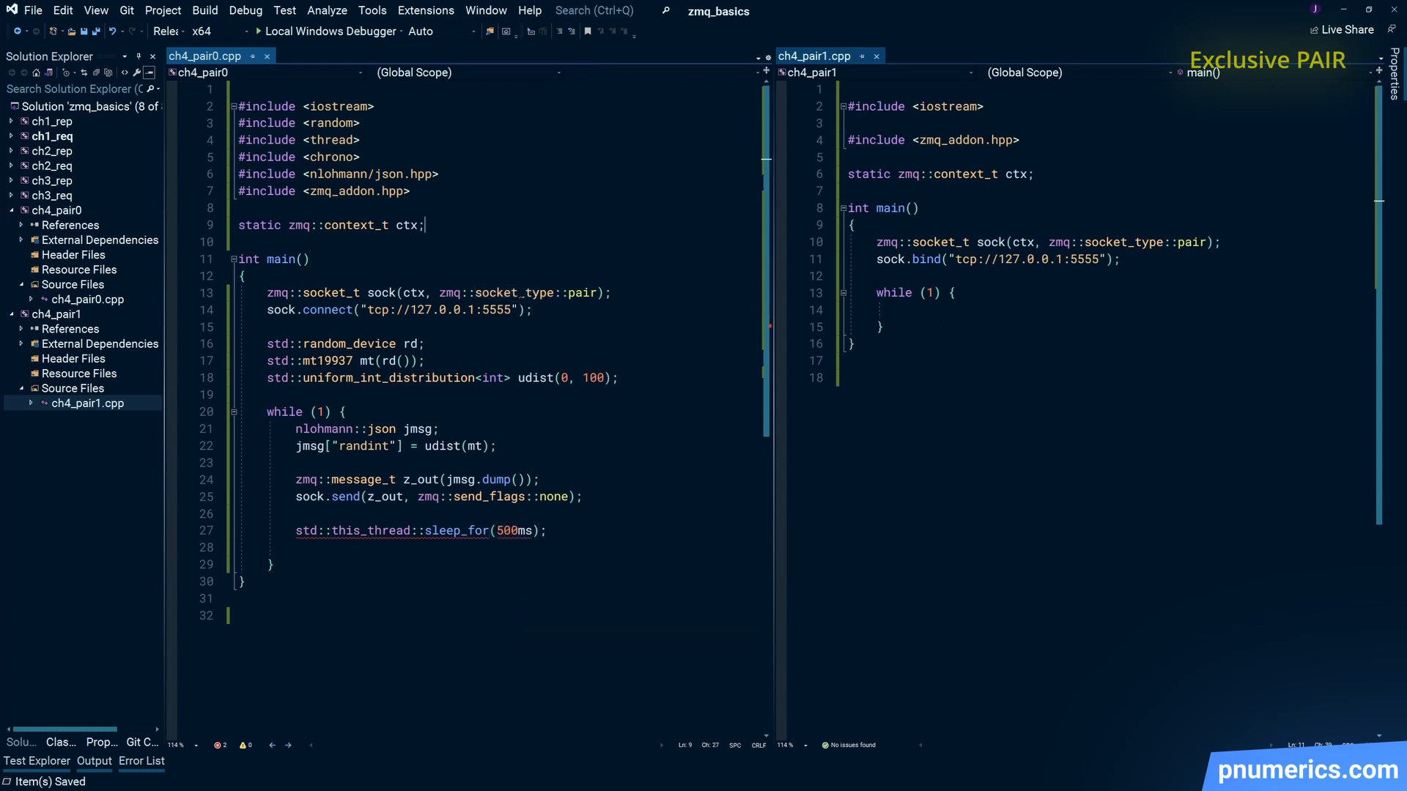
{"action": "type", "text": "using namespace std"}
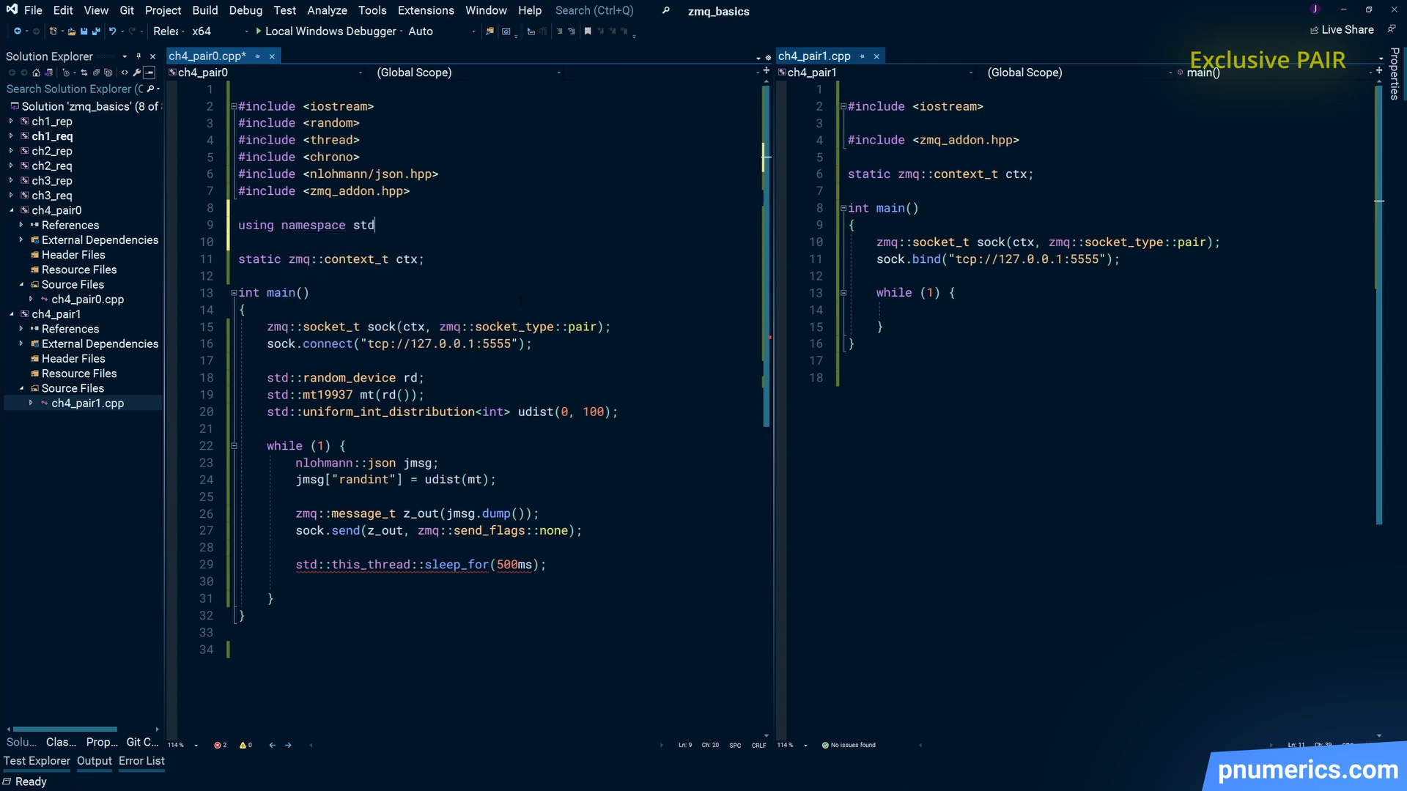
{"action": "type", "text": "::chrono_literals;"}
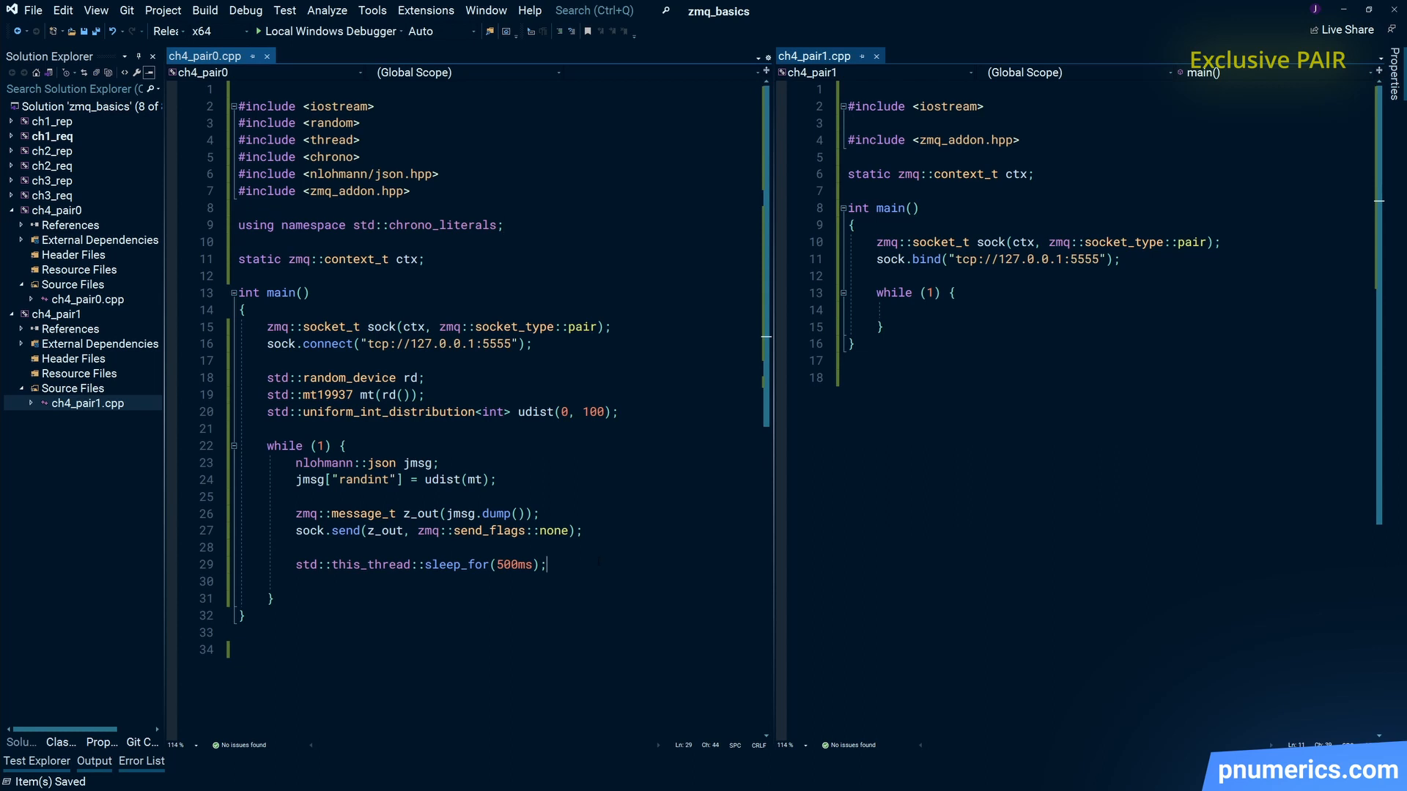
{"action": "type", "text": "zmq"}
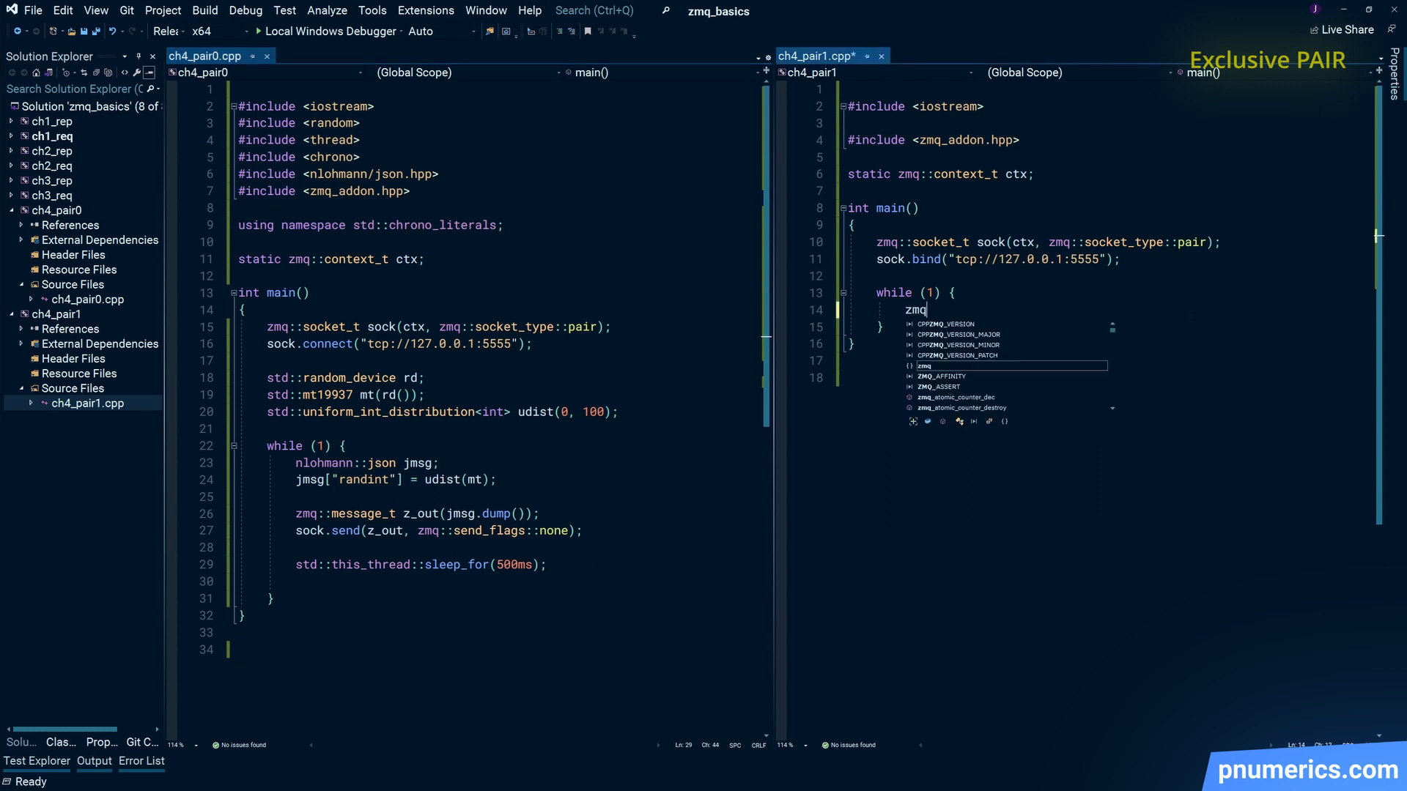
Receive into zmq::message_t z_in and print z_in.to_string_view() on a new line.
{"action": "type", "text": "::message_t z_in;"}
{"action": "type", "text": "std::cout << z_"}
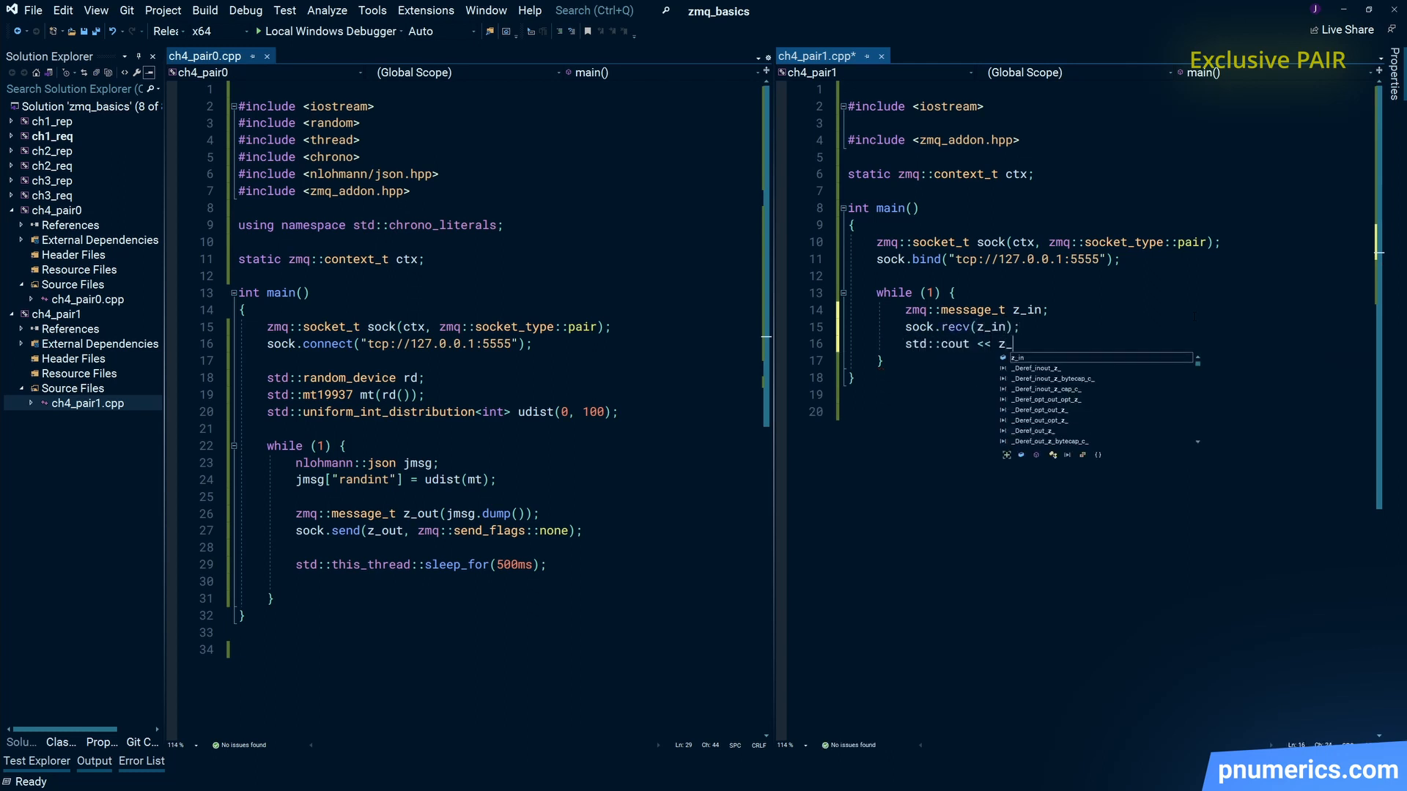
{"action": "type", "text": ".to_string_view();"}
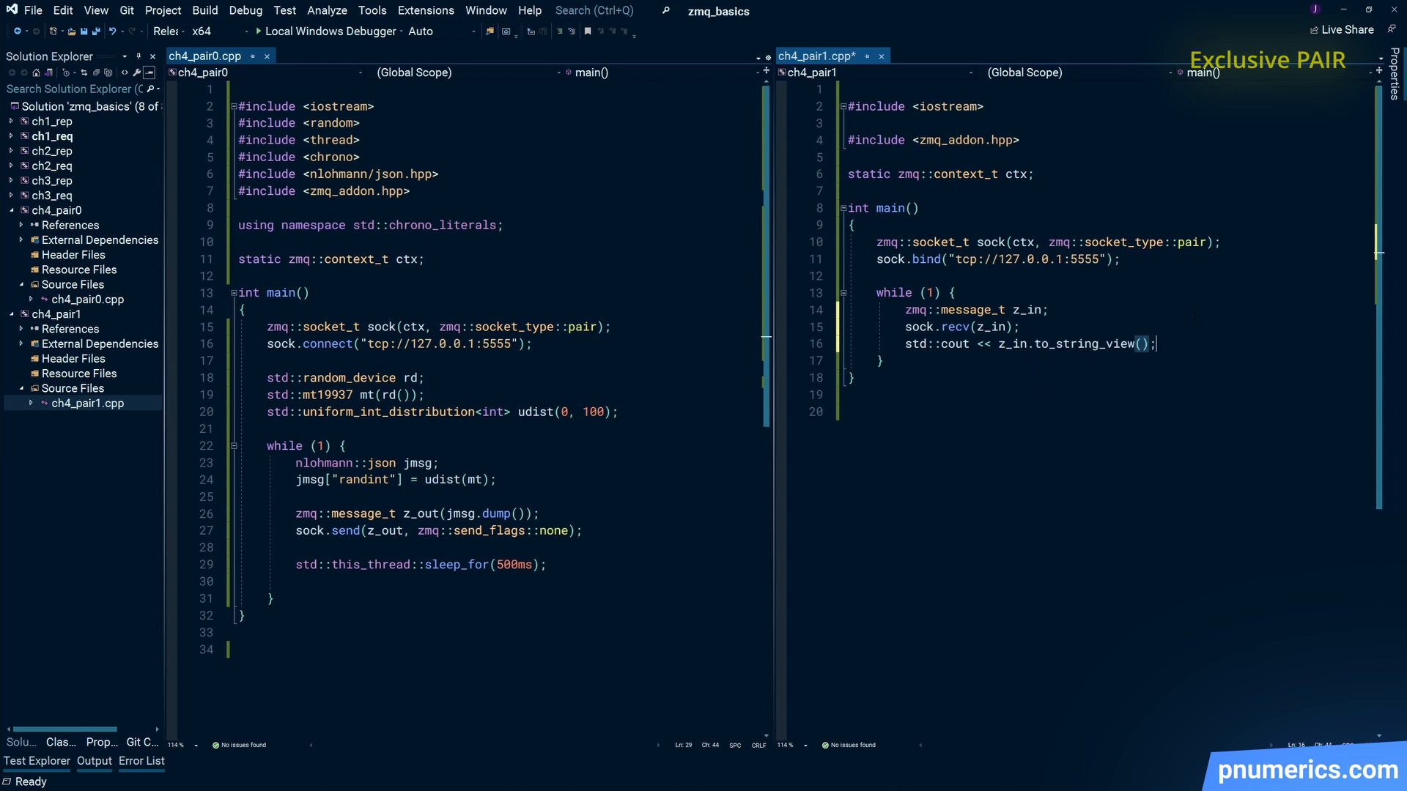
{"action": "type", "text": "'\\n' <<"}
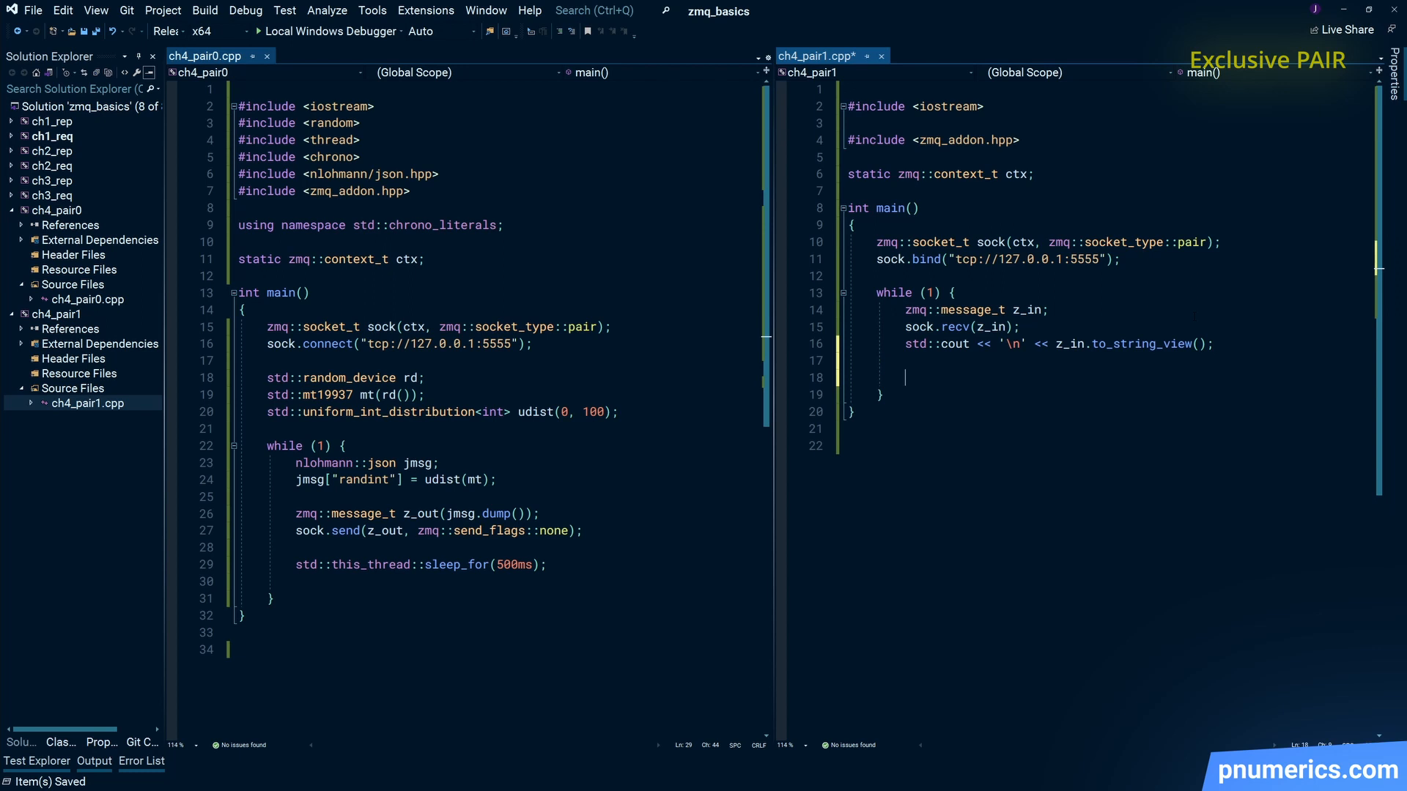
Build an "ok" zmq::message_t reply and send it over the socket.
{"action": "type", "text": "zmq"}
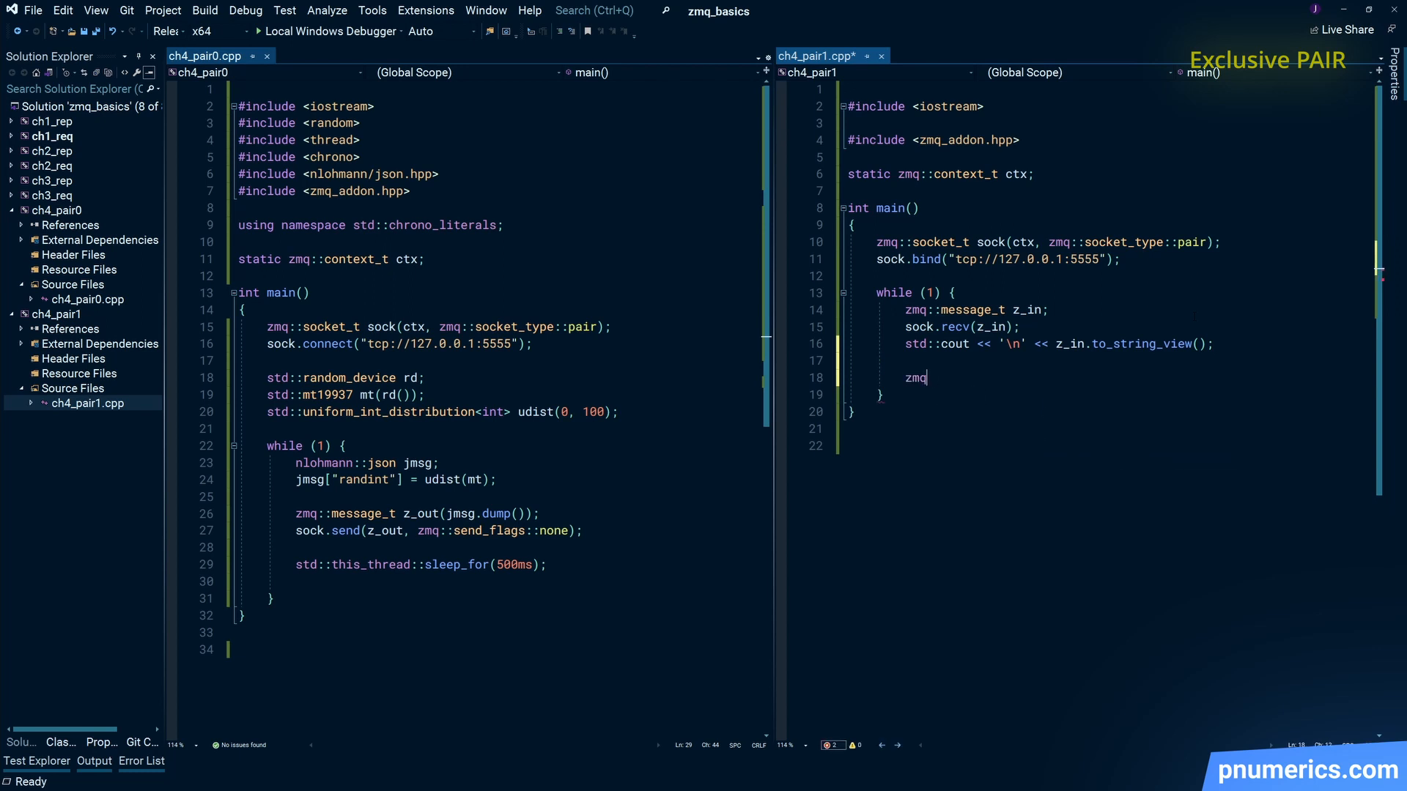
{"action": "type", "text": "sock."}
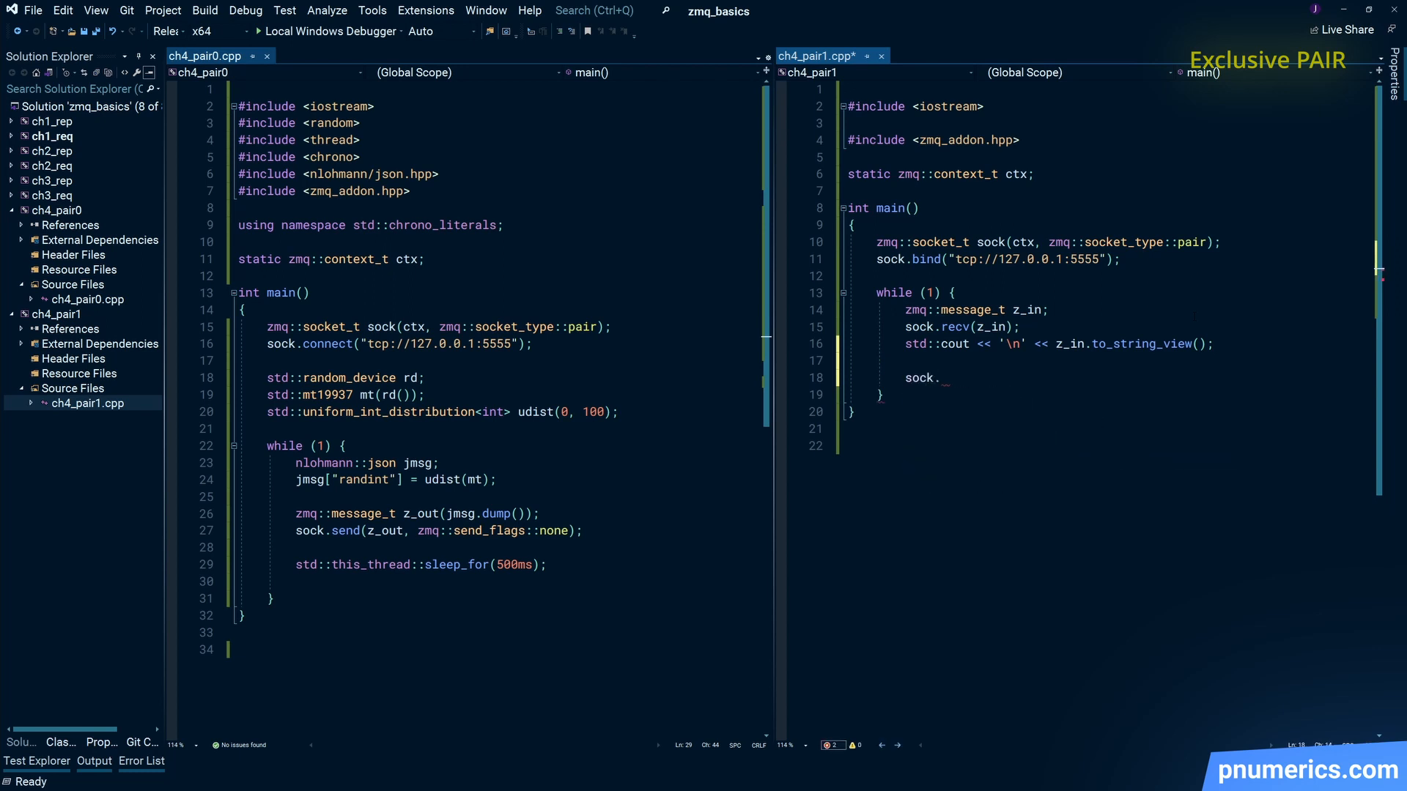
{"action": "type", "text": "sen"}
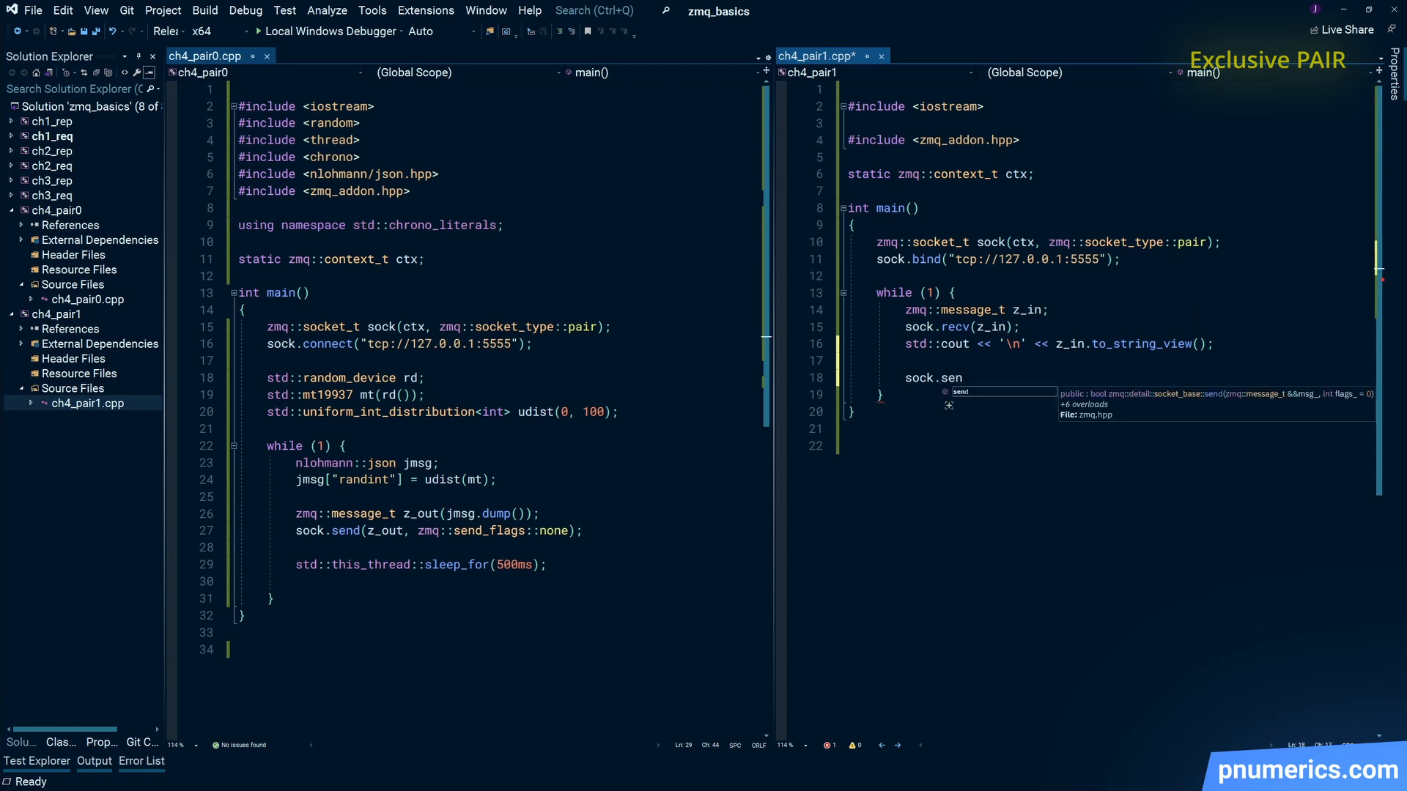
{"action": "type", "text": "zmq::message_t z_out"}
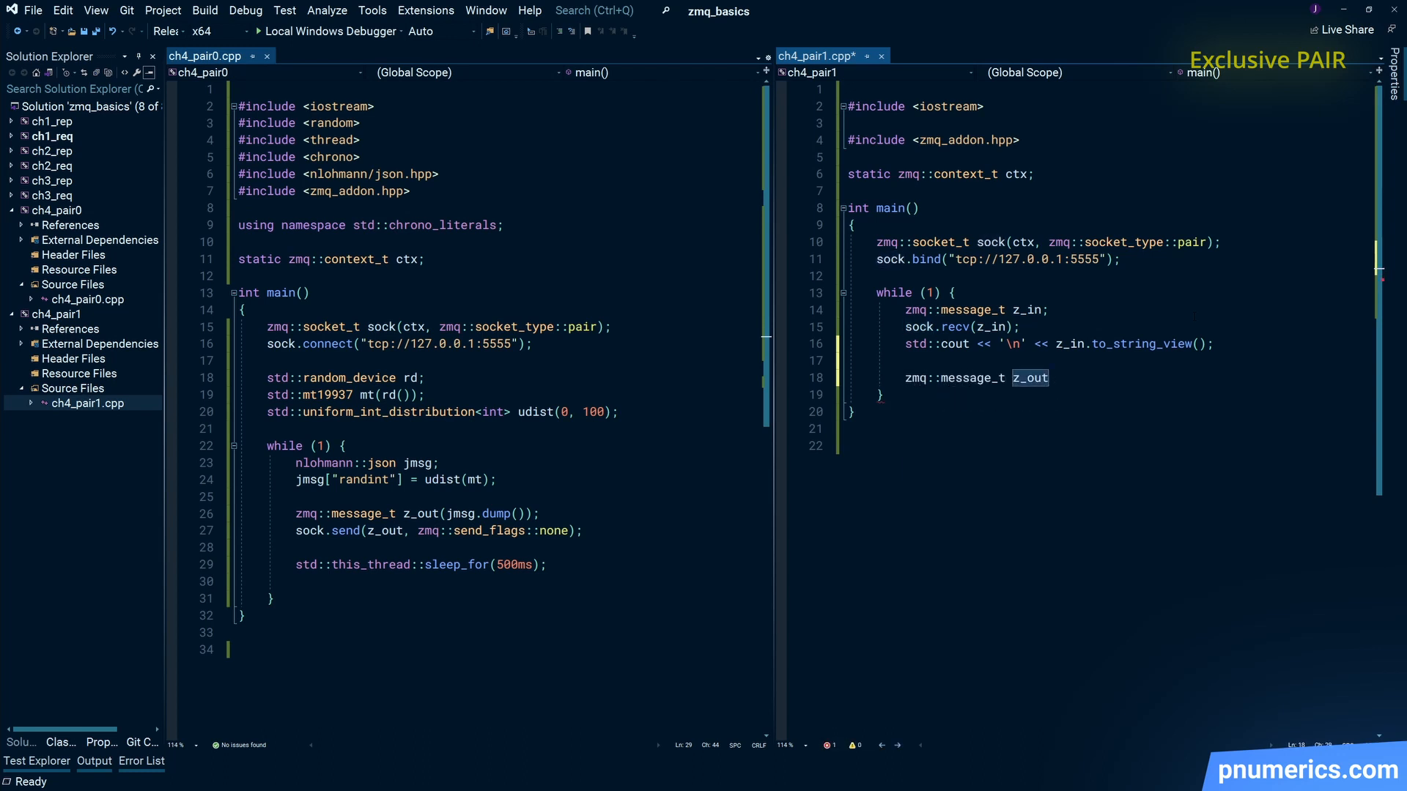
{"action": "type", "text": "(\"ok\")"}
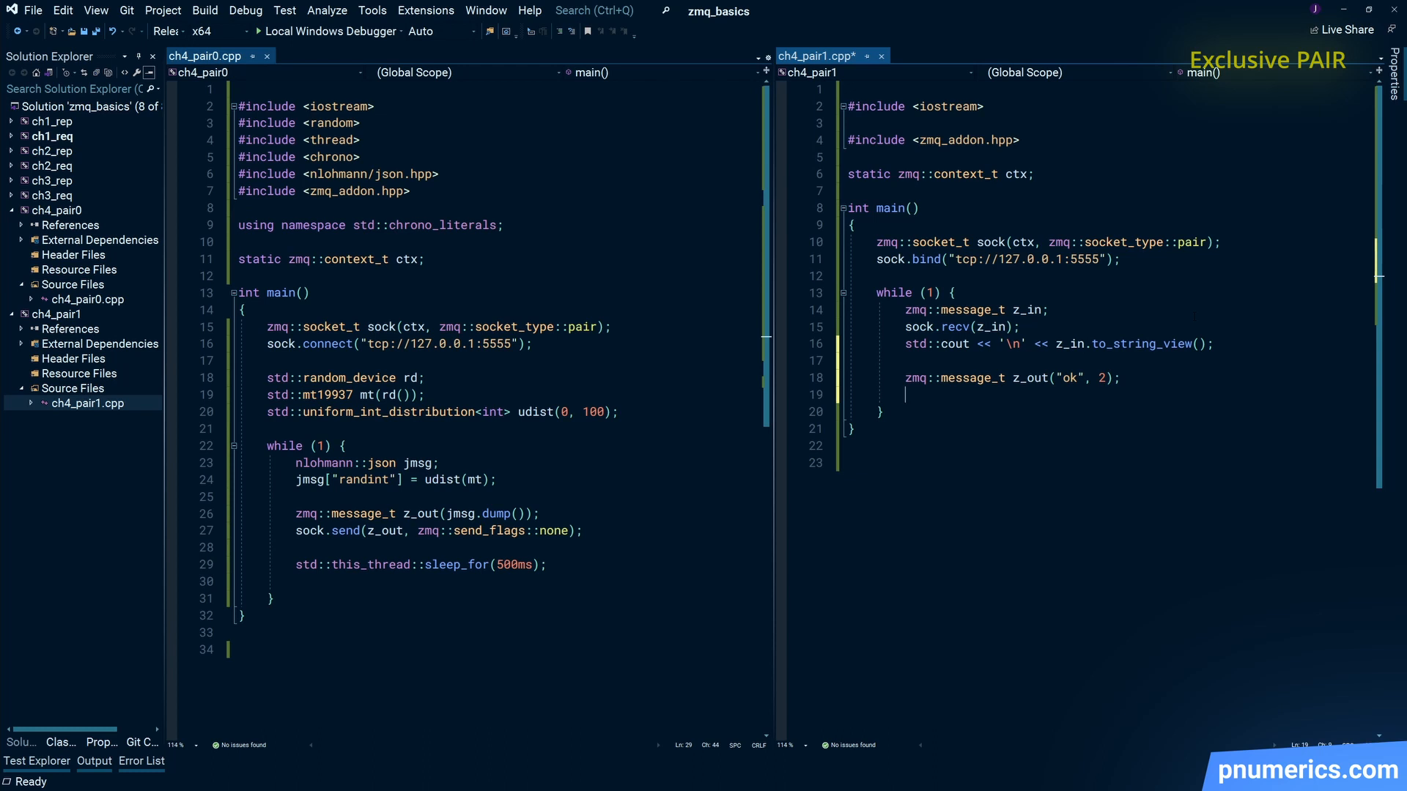
{"action": "type", "text": "sock.send"}
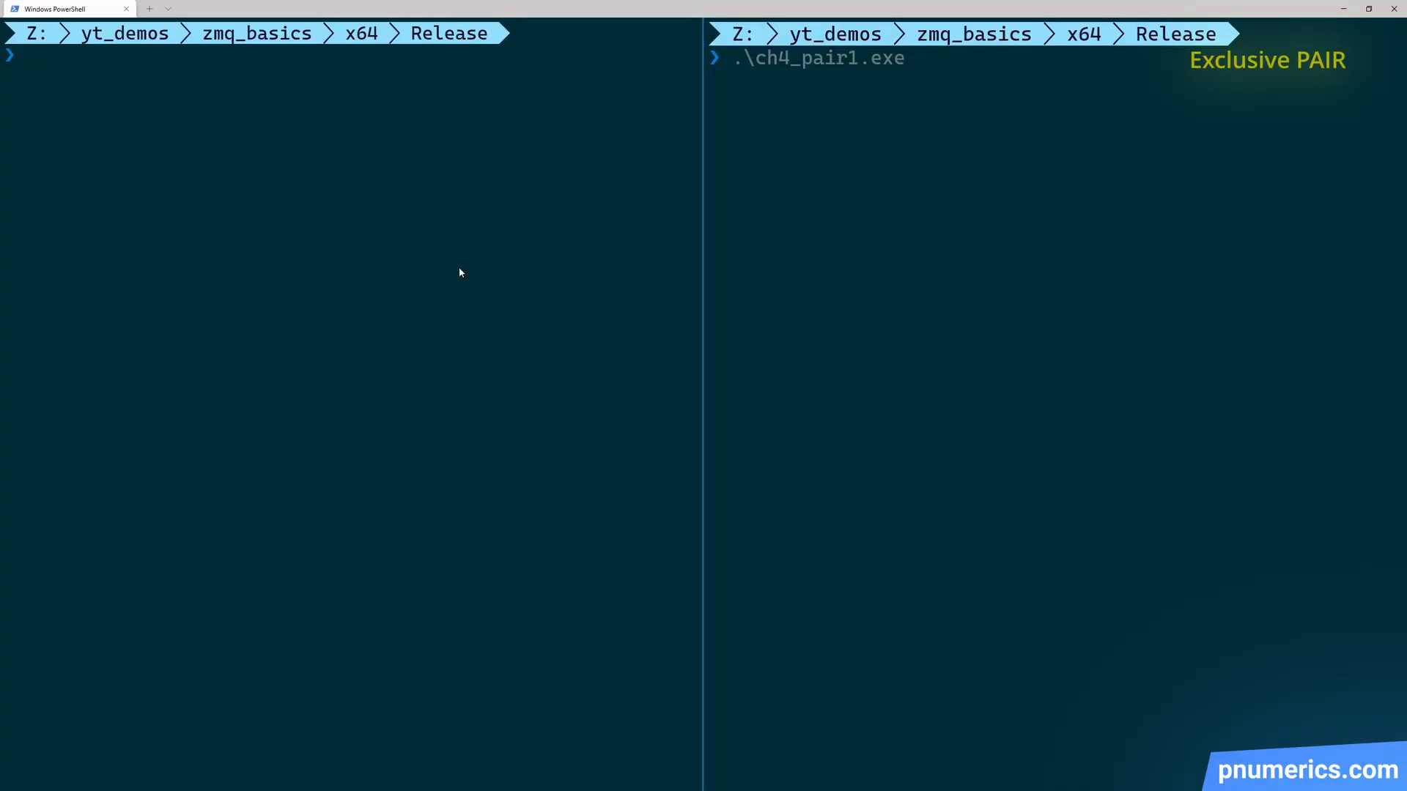
Launch .\ch4_pair0.exe beside the receiver and scroll through the printed randint JSON stream.
{"action": "type", "text": ".\\ch4_pair0.exe"}
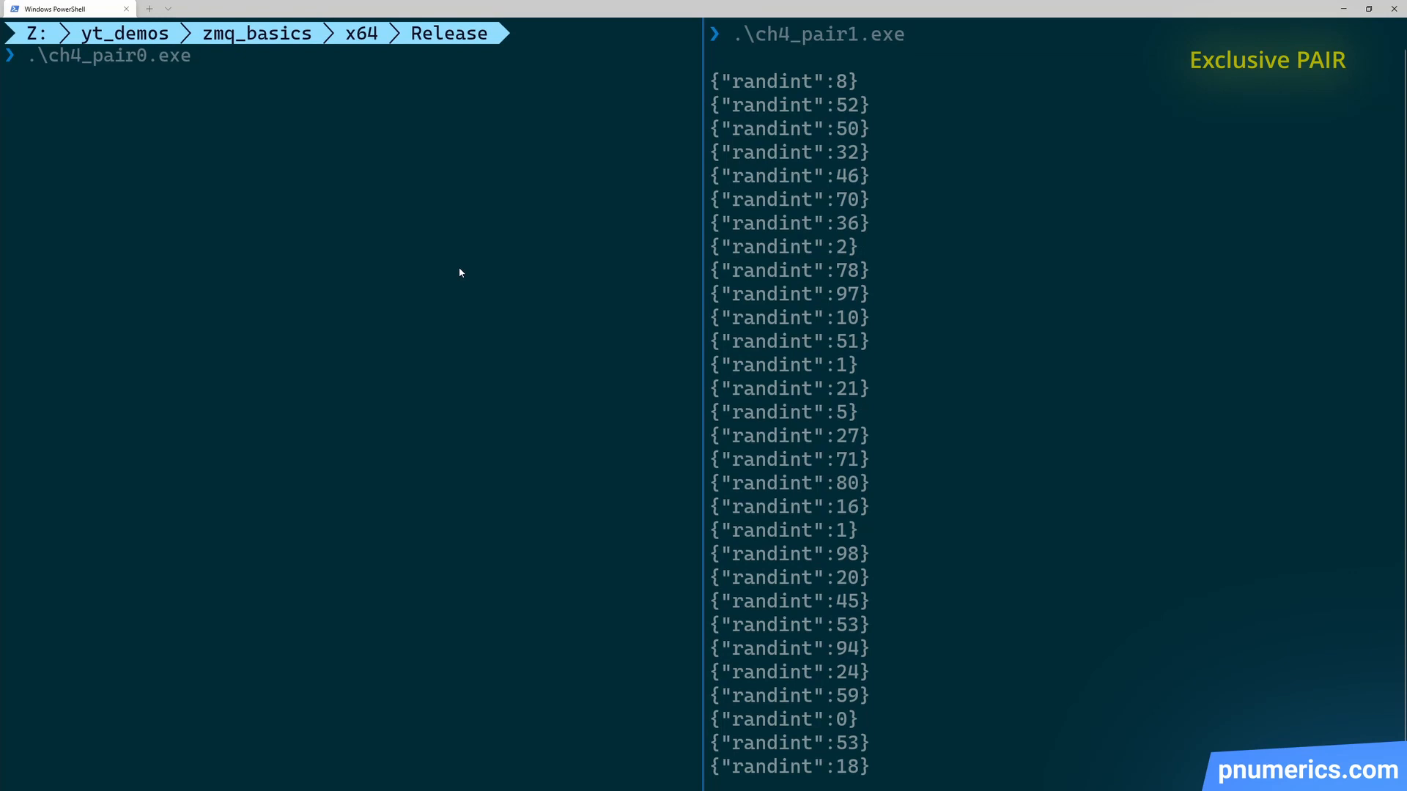
{"action": "scroll", "scroll_direction": "down", "scroll_amount": 3}
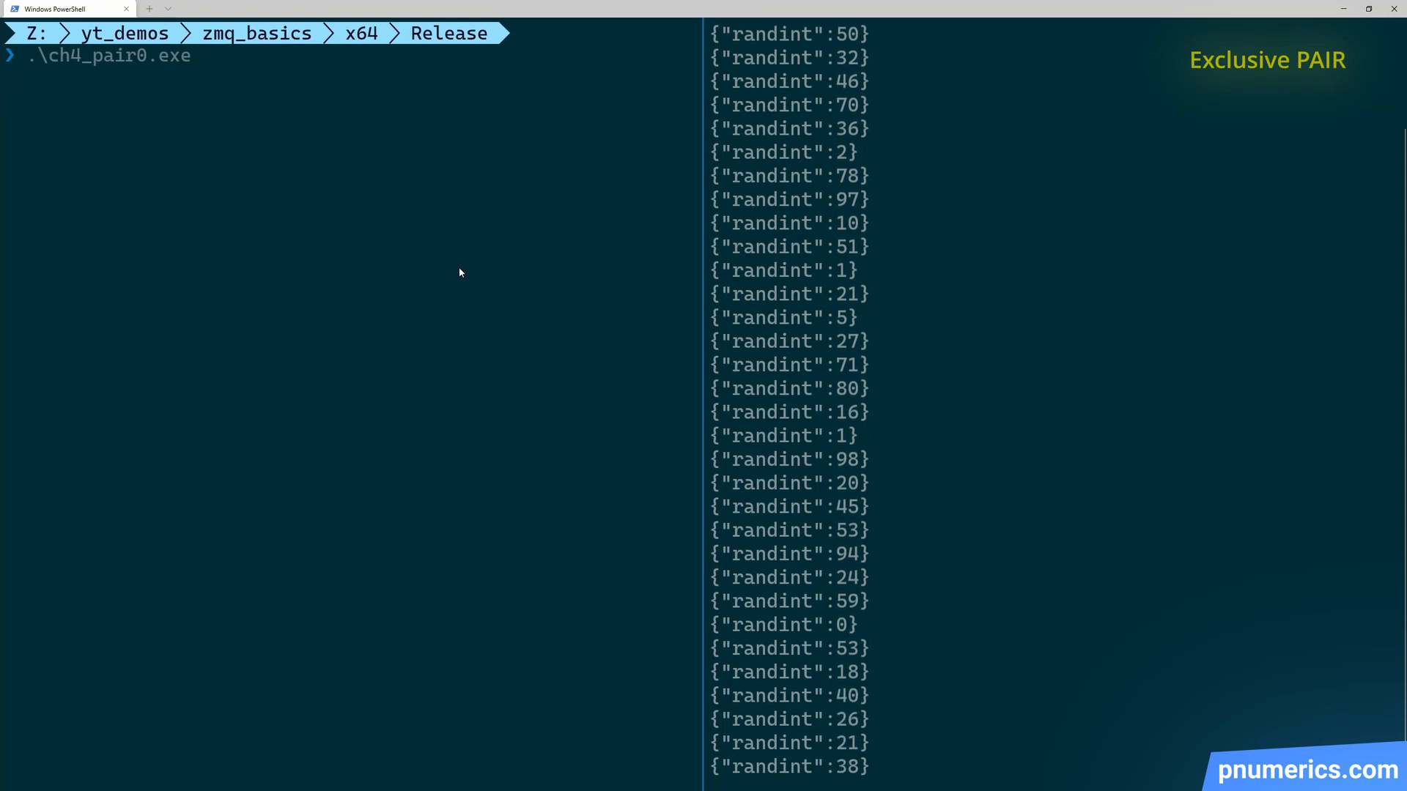